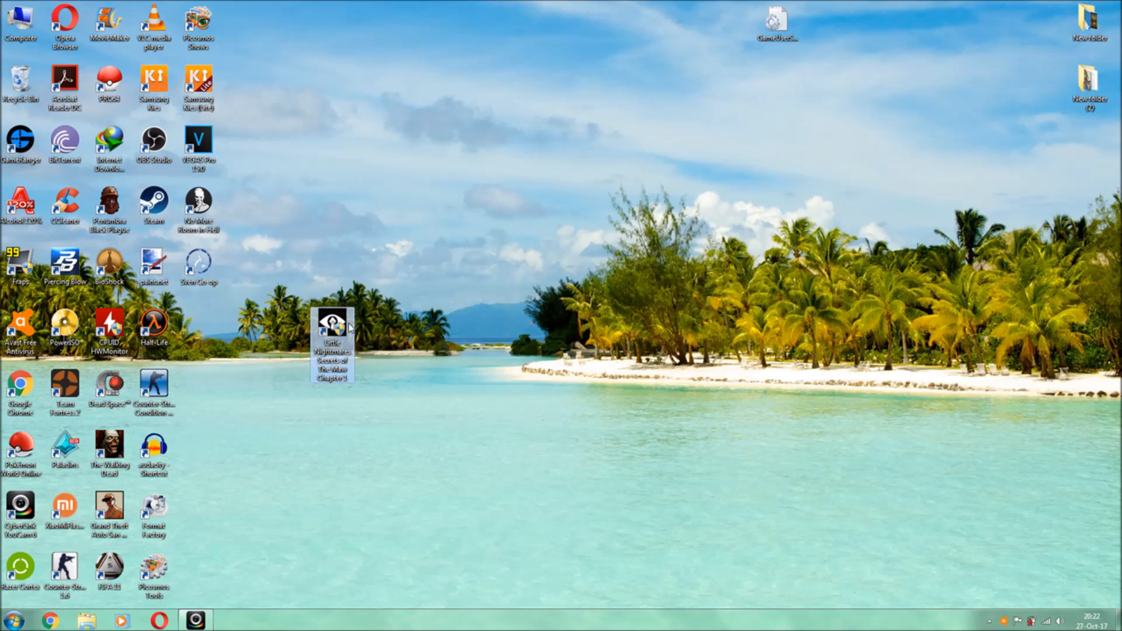
mouse_move(334, 322)
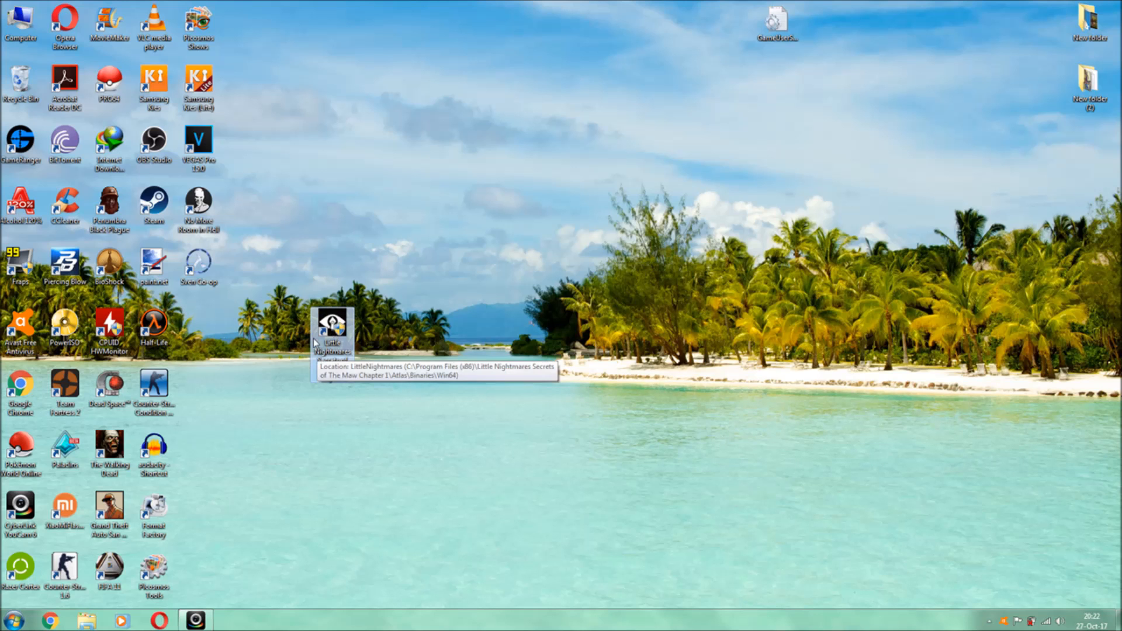
mouse_move(360, 330)
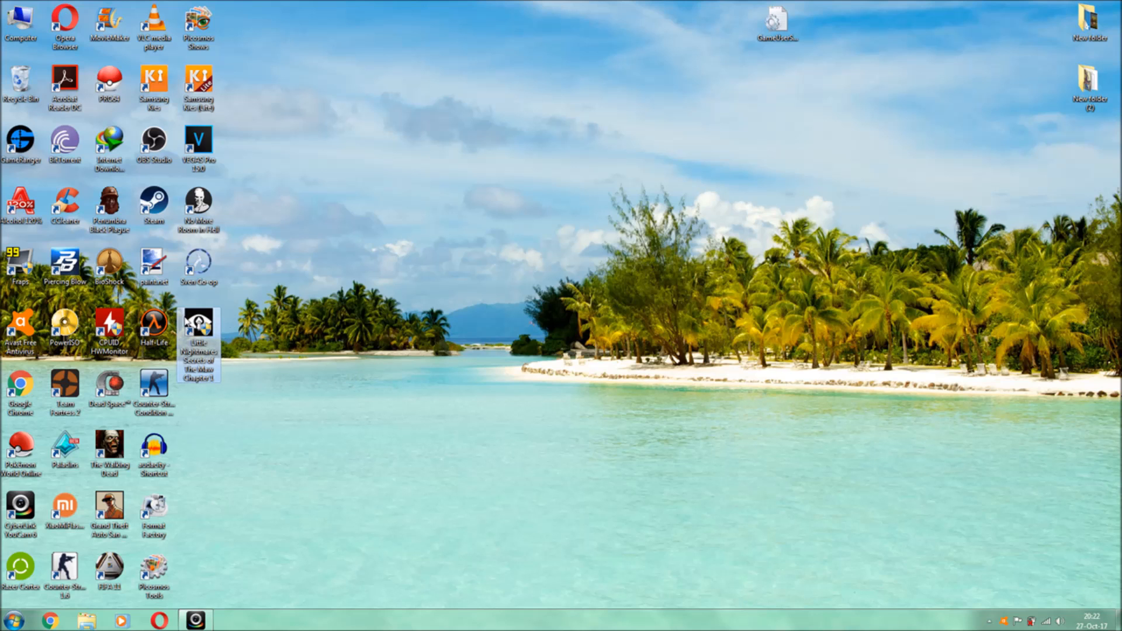
Drag the Little Nightmares shortcut around and settle it beside Half-Life in the icon grid
drag(198, 337, 223, 442)
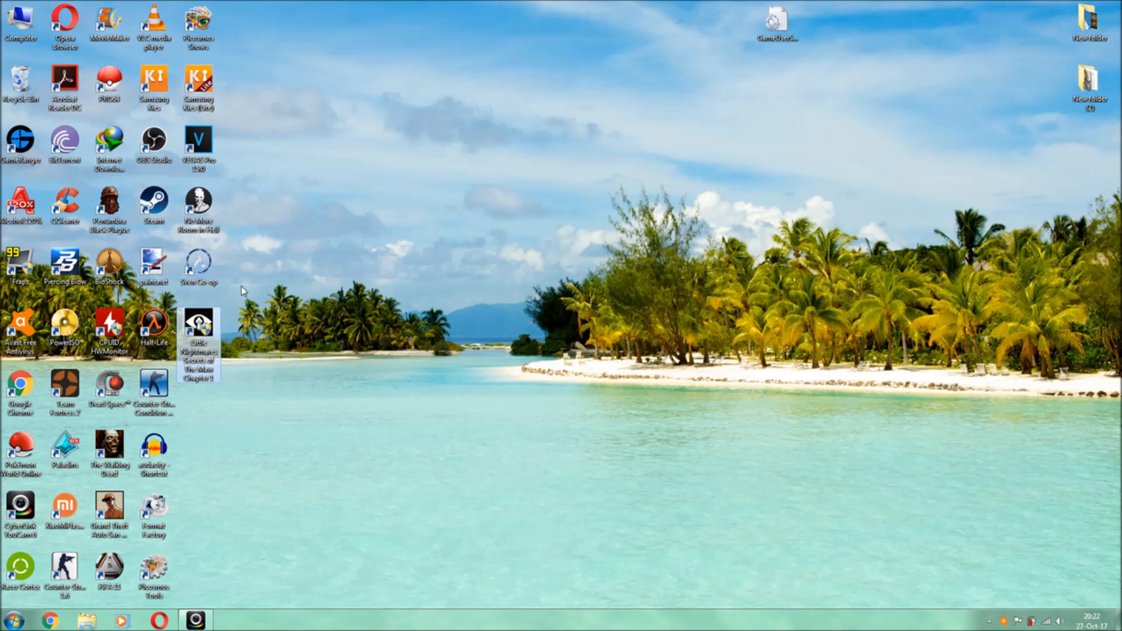
mouse_move(201, 329)
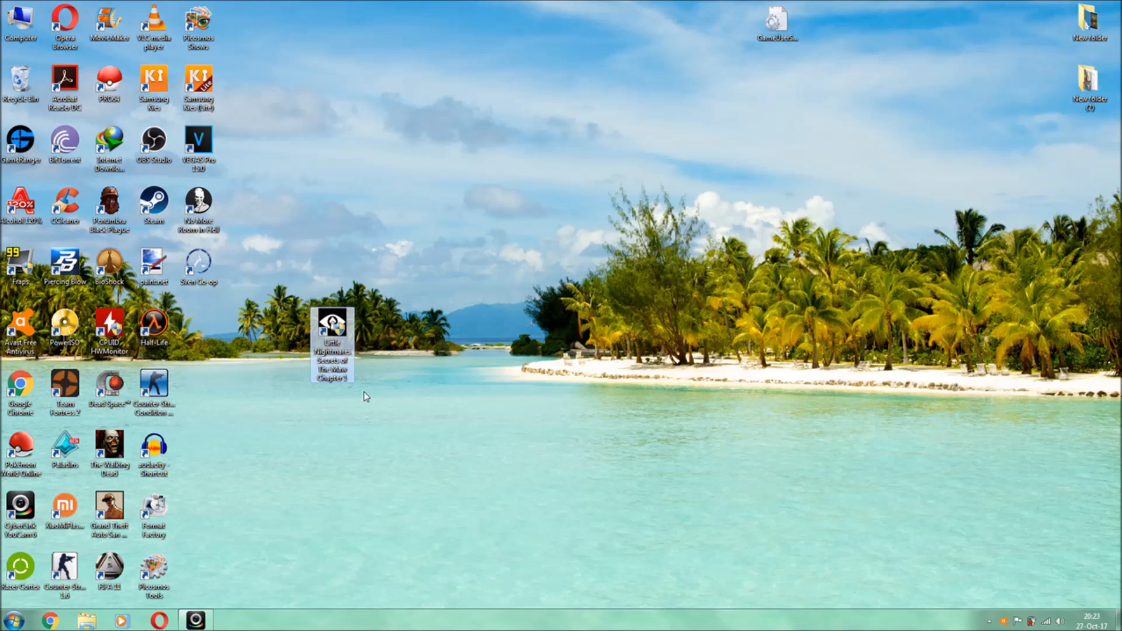
mouse_move(290, 284)
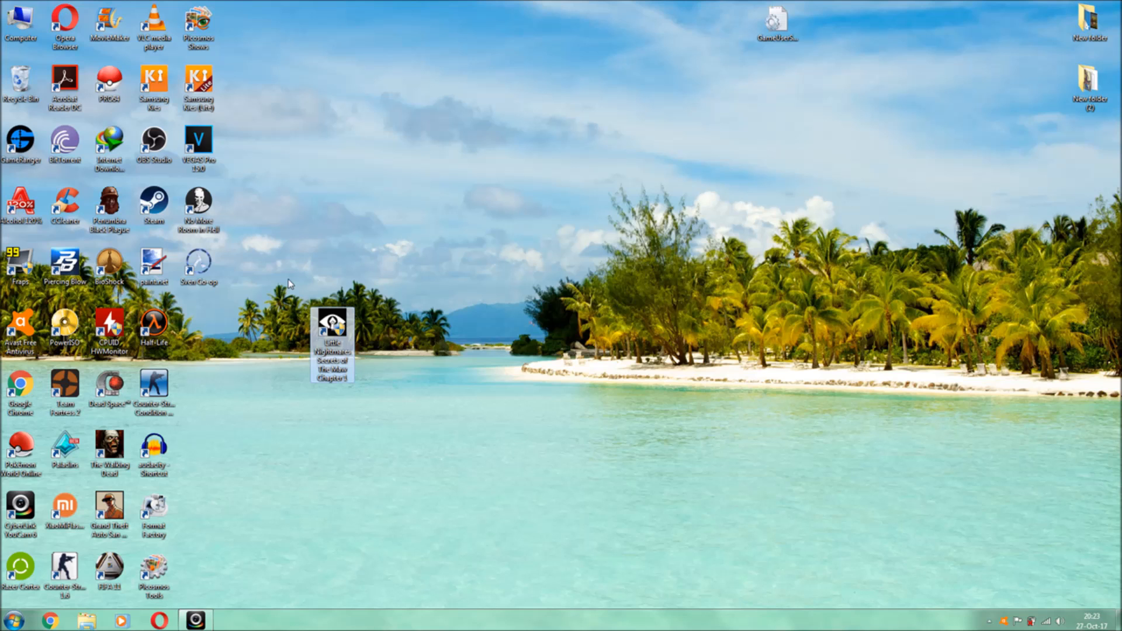
mouse_move(386, 439)
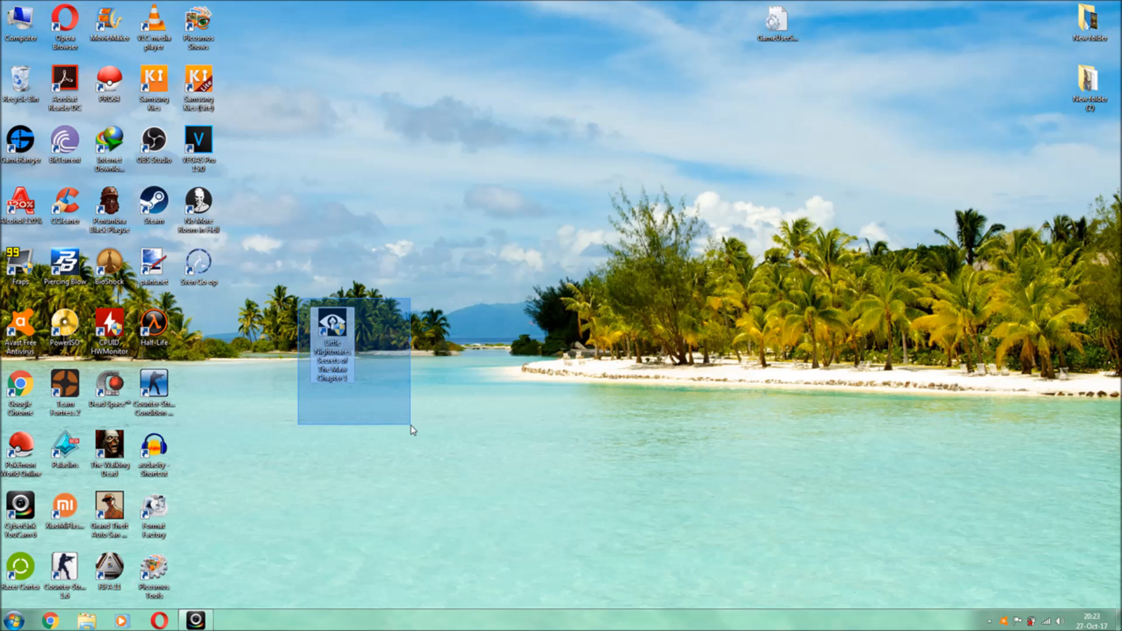
click(401, 456)
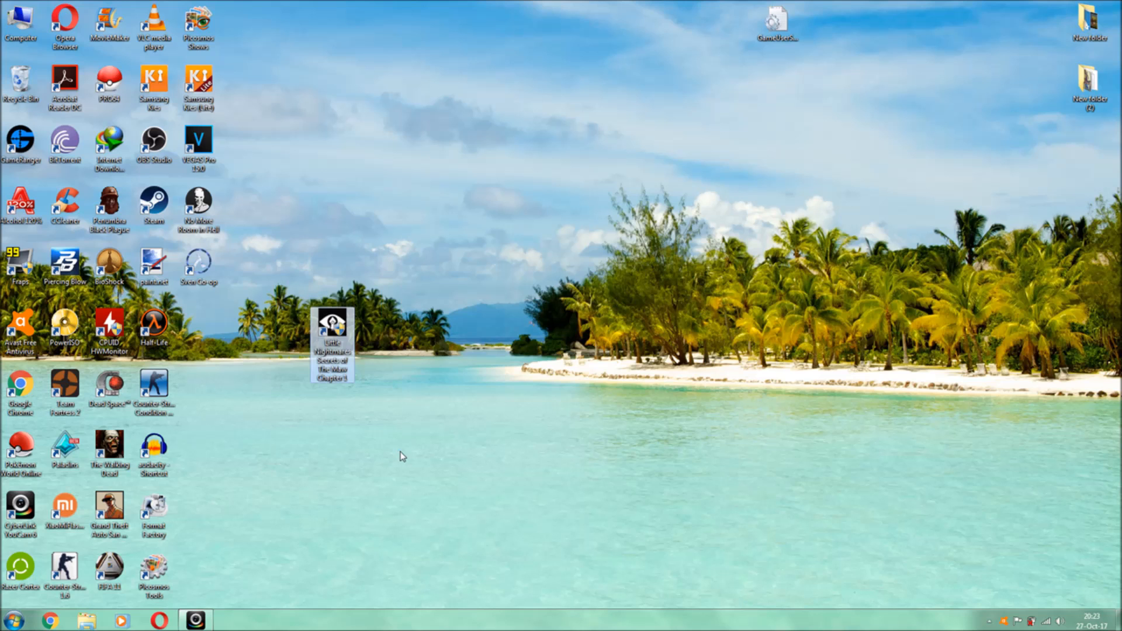
drag(333, 344, 199, 344)
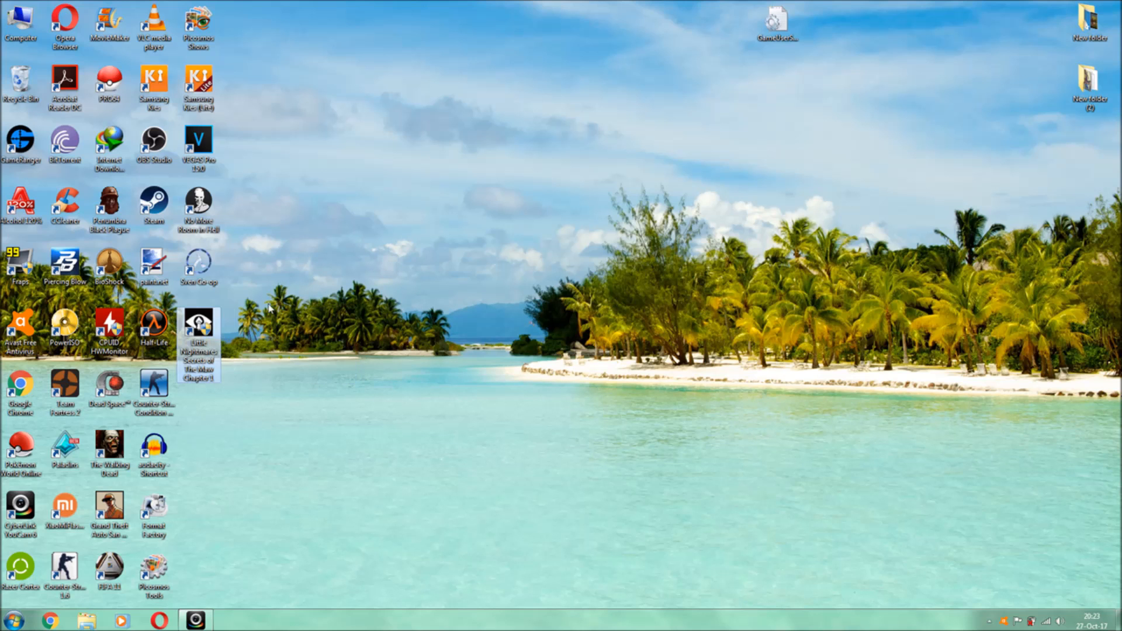
drag(199, 344, 424, 344)
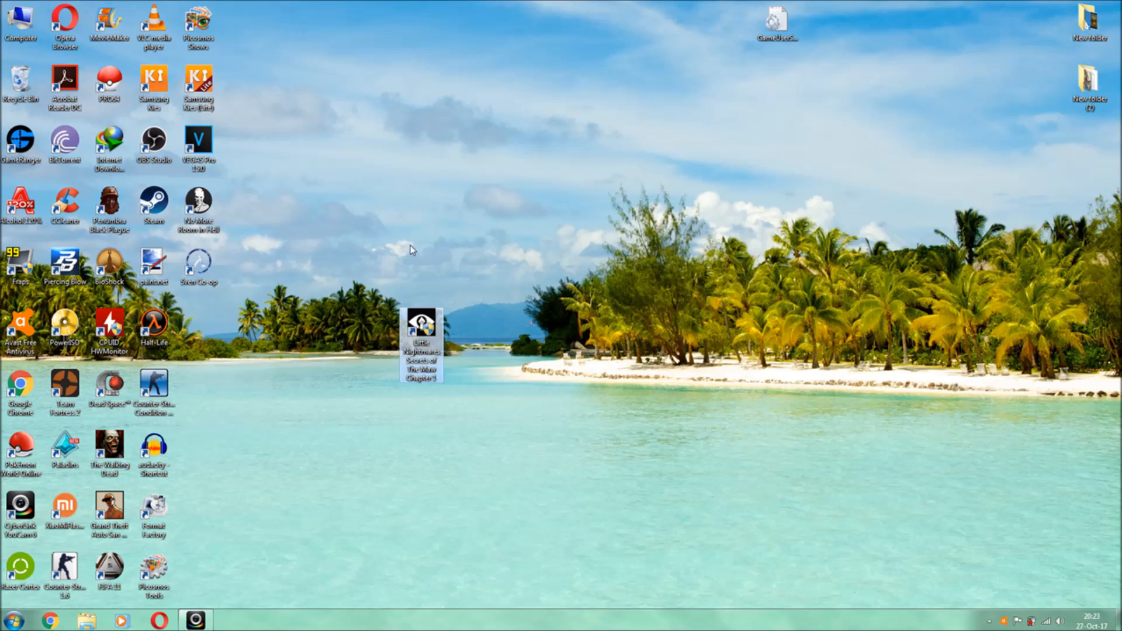
drag(424, 349, 199, 330)
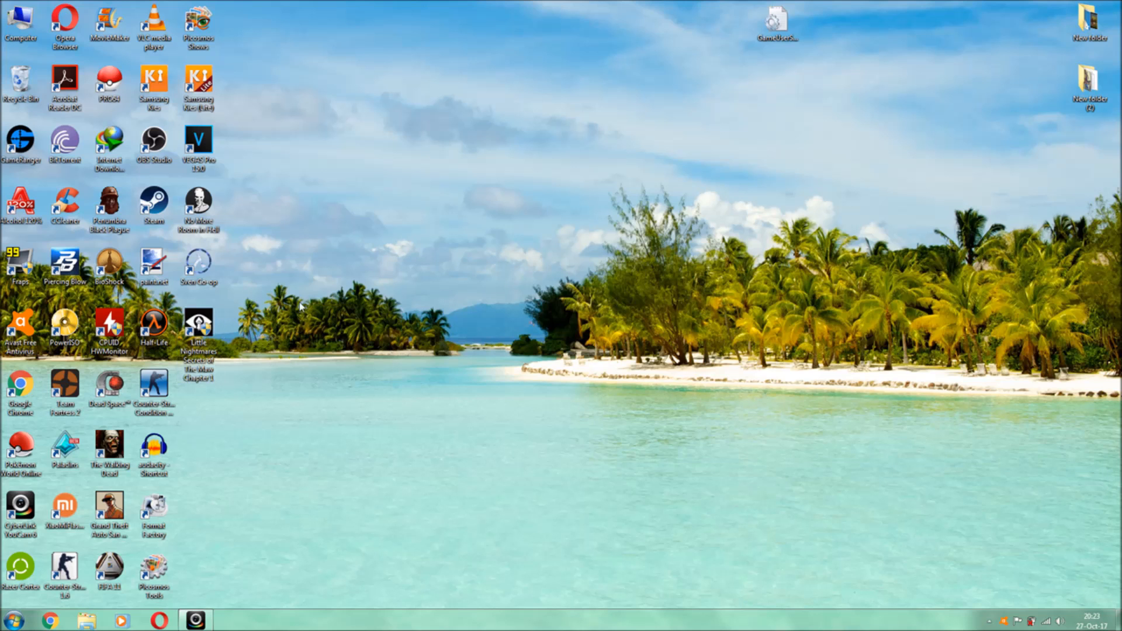
mouse_move(352, 316)
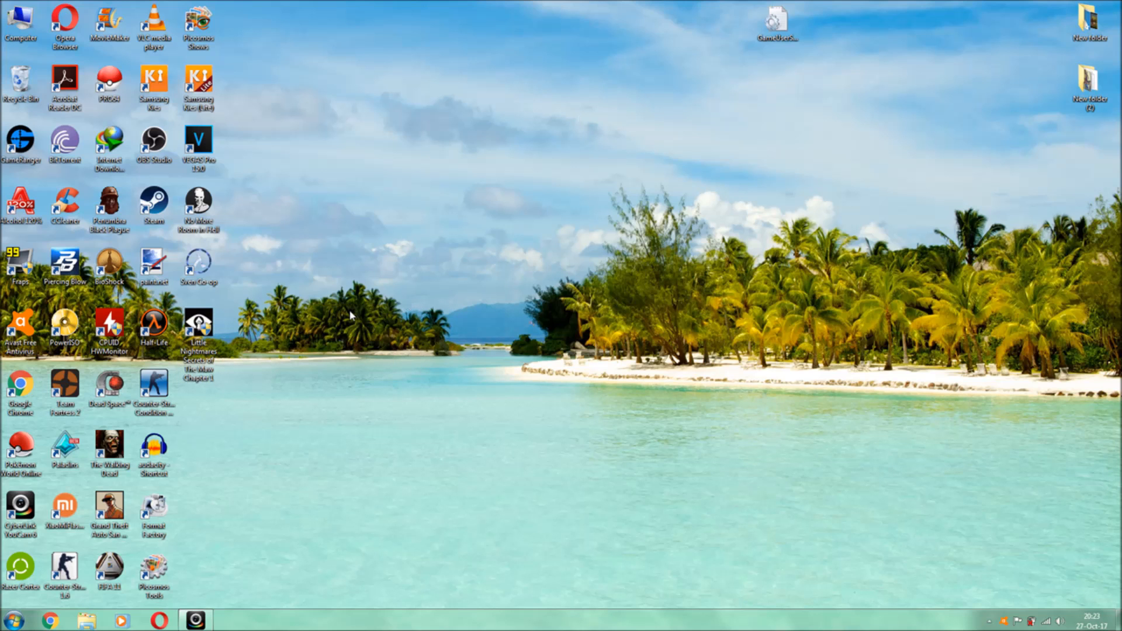
mouse_move(236, 337)
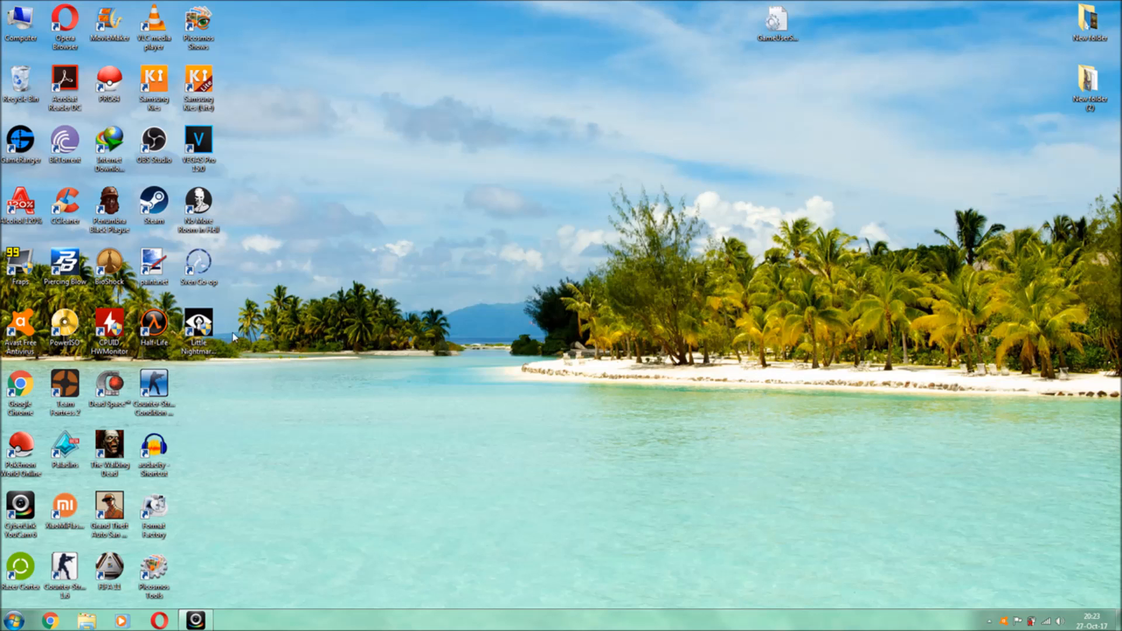
mouse_move(199, 325)
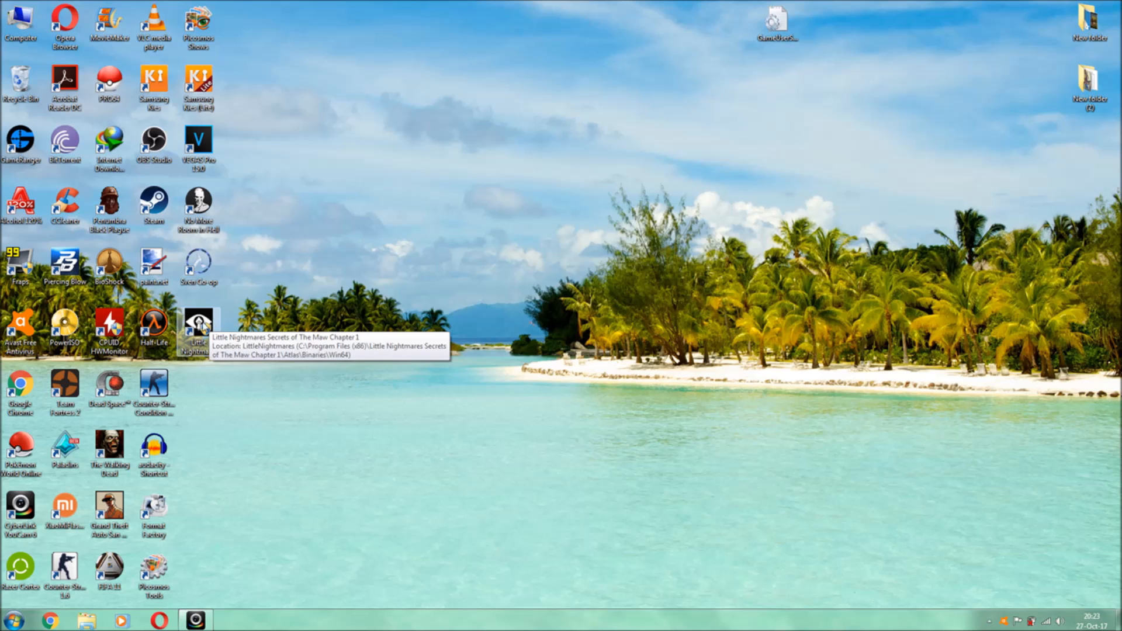
Open the shortcut's file location to reach the game's Win64 folder
right_click(199, 324)
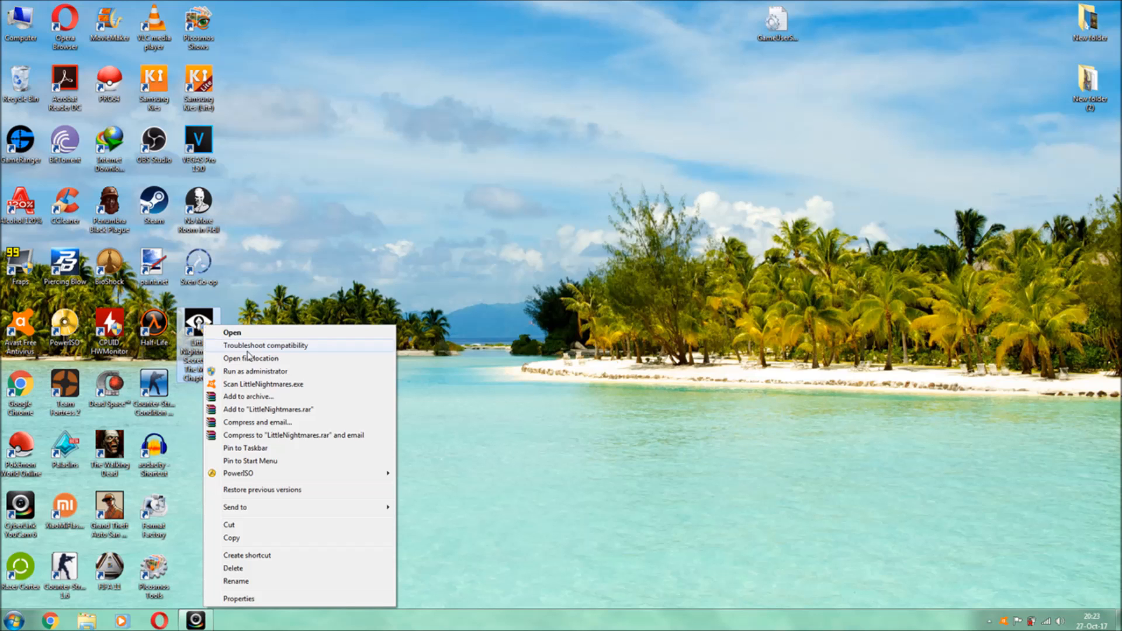
mouse_move(272, 357)
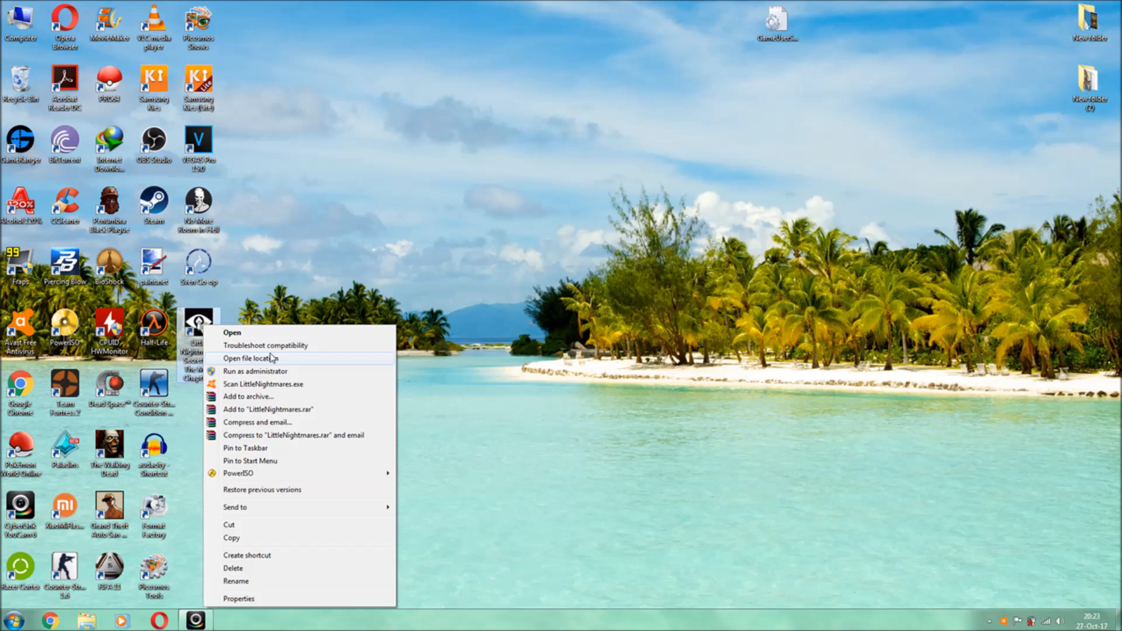
click(255, 358)
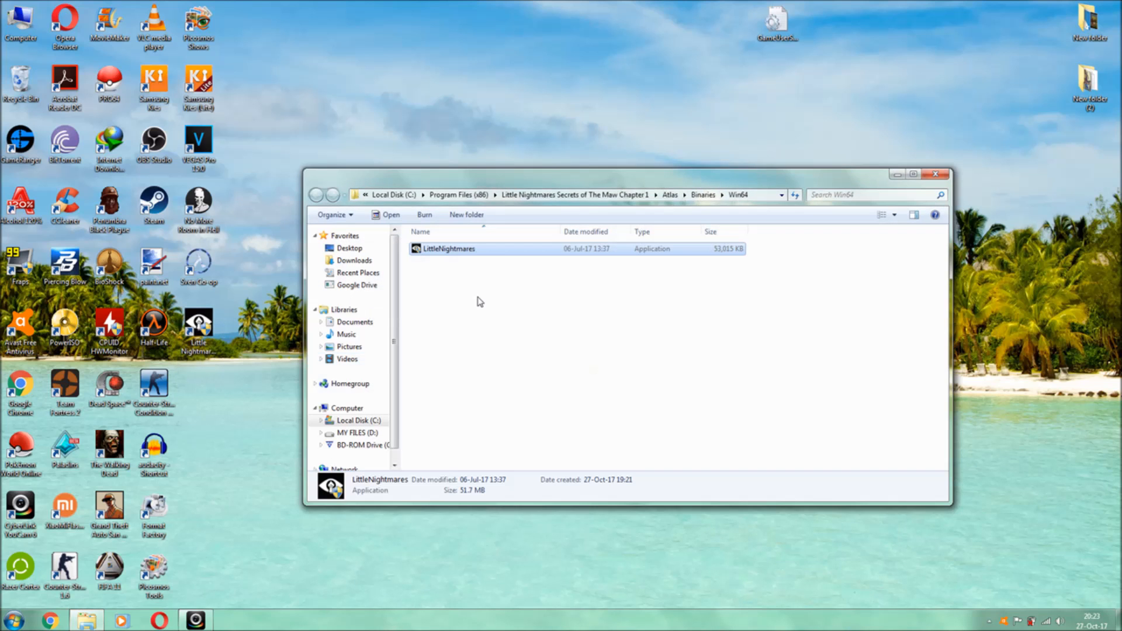
mouse_move(692, 274)
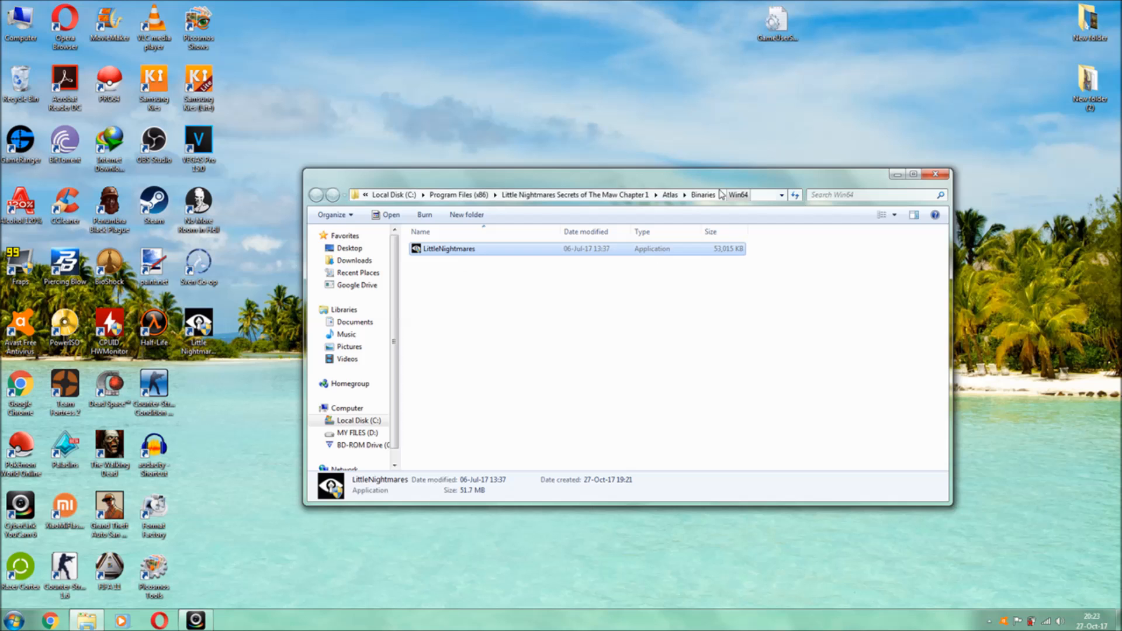
mouse_move(732, 241)
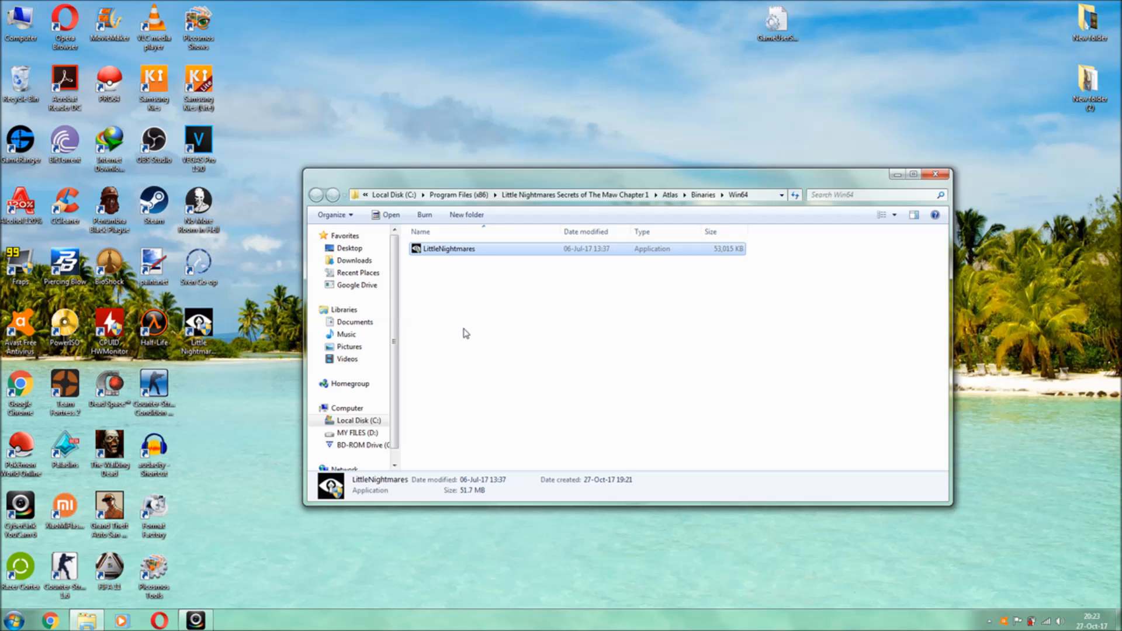
mouse_move(599, 275)
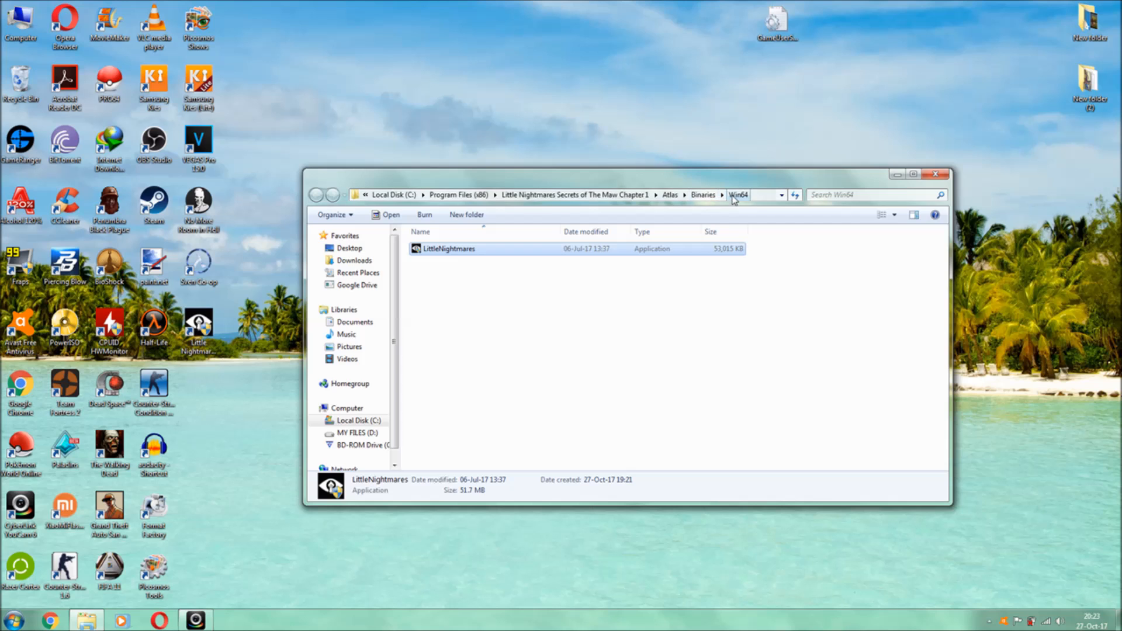
mouse_move(680, 211)
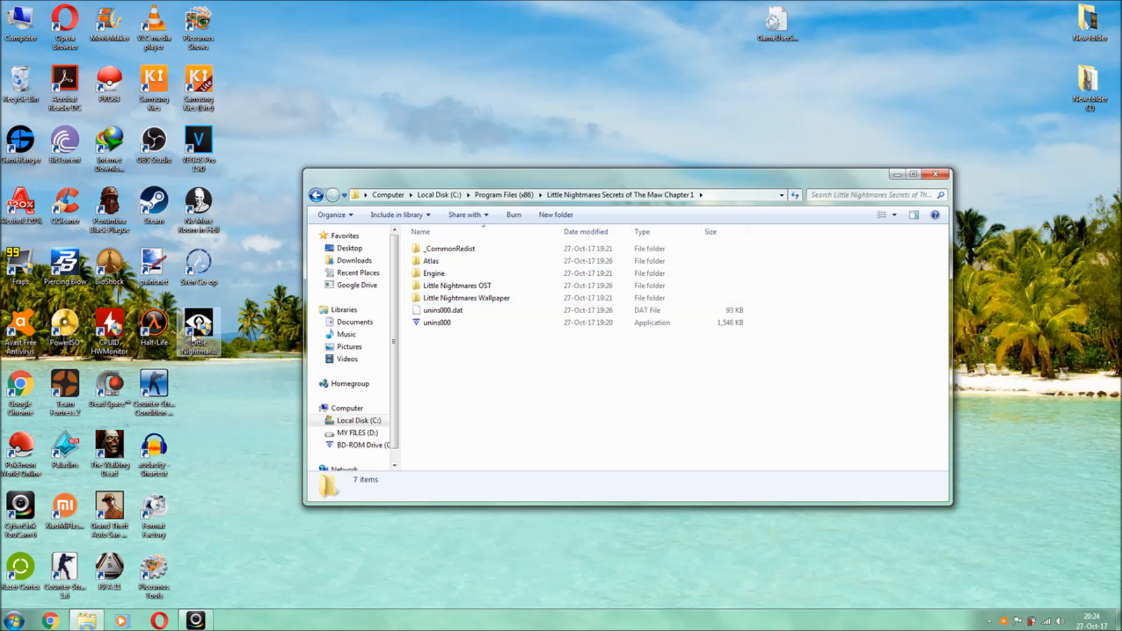
mouse_move(484, 261)
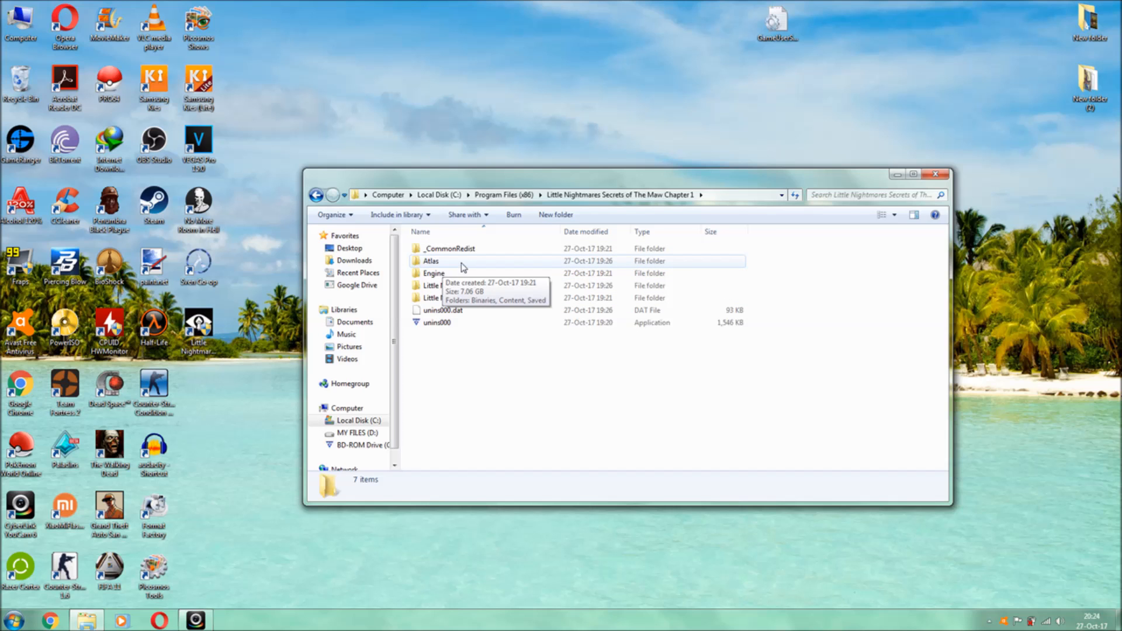
Browse through Atlas, Saved and Config into the WindowsNoEditor folder
double_click(431, 261)
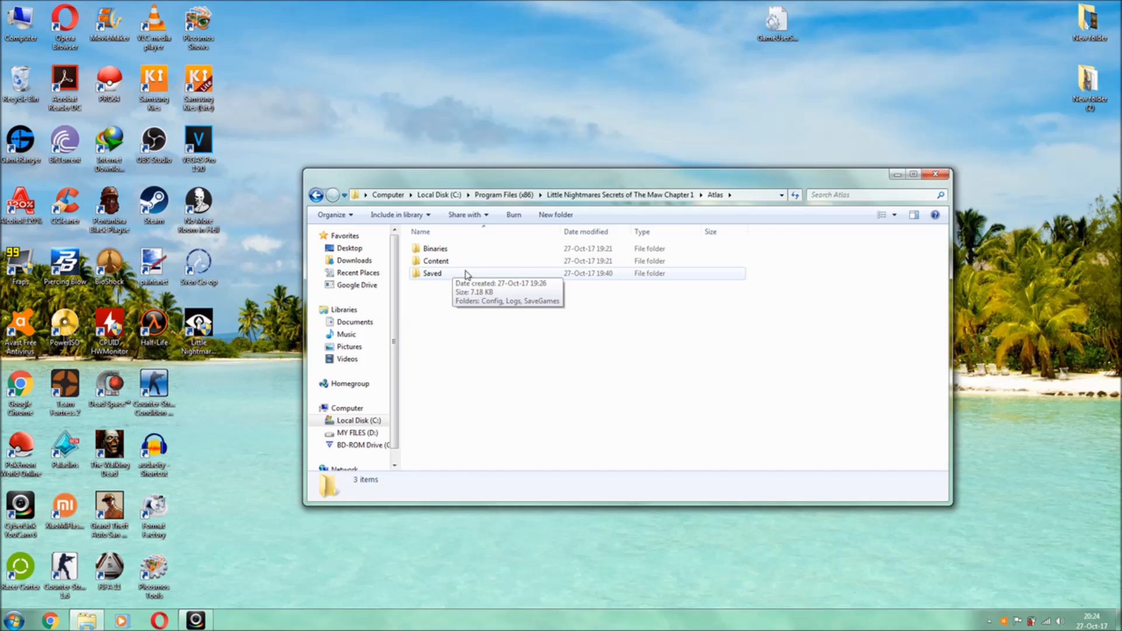
double_click(432, 274)
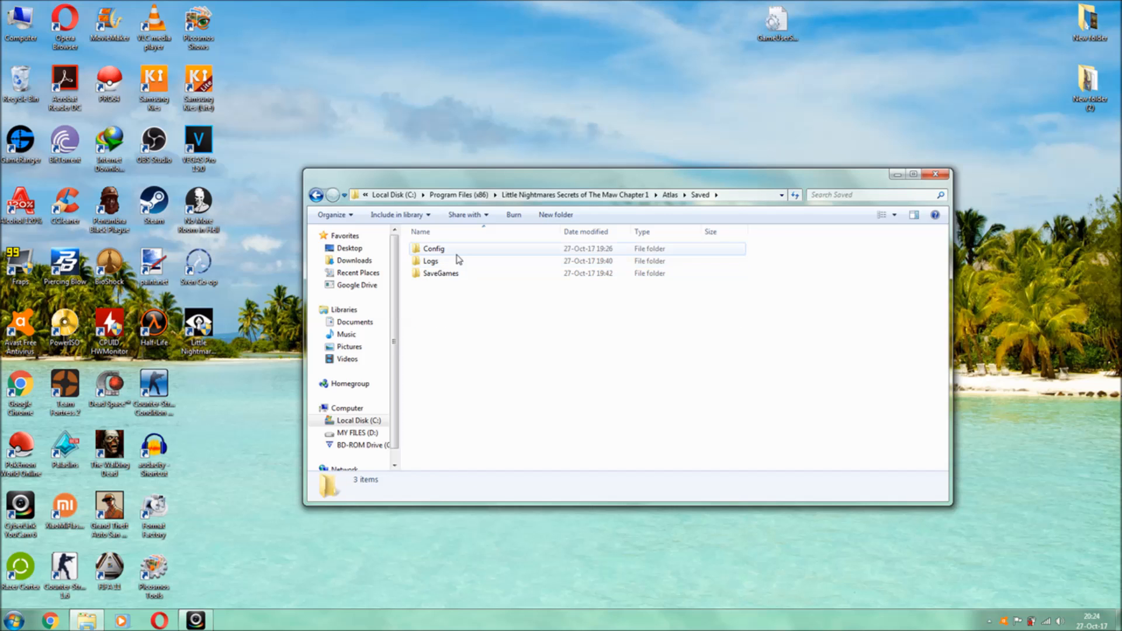
double_click(434, 248)
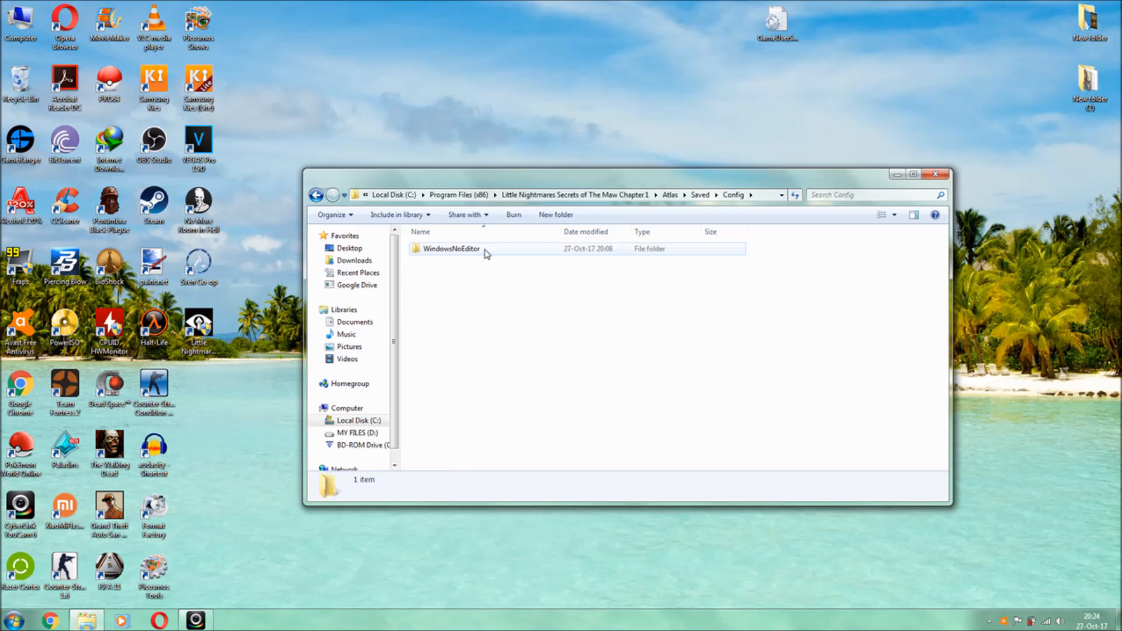
double_click(449, 248)
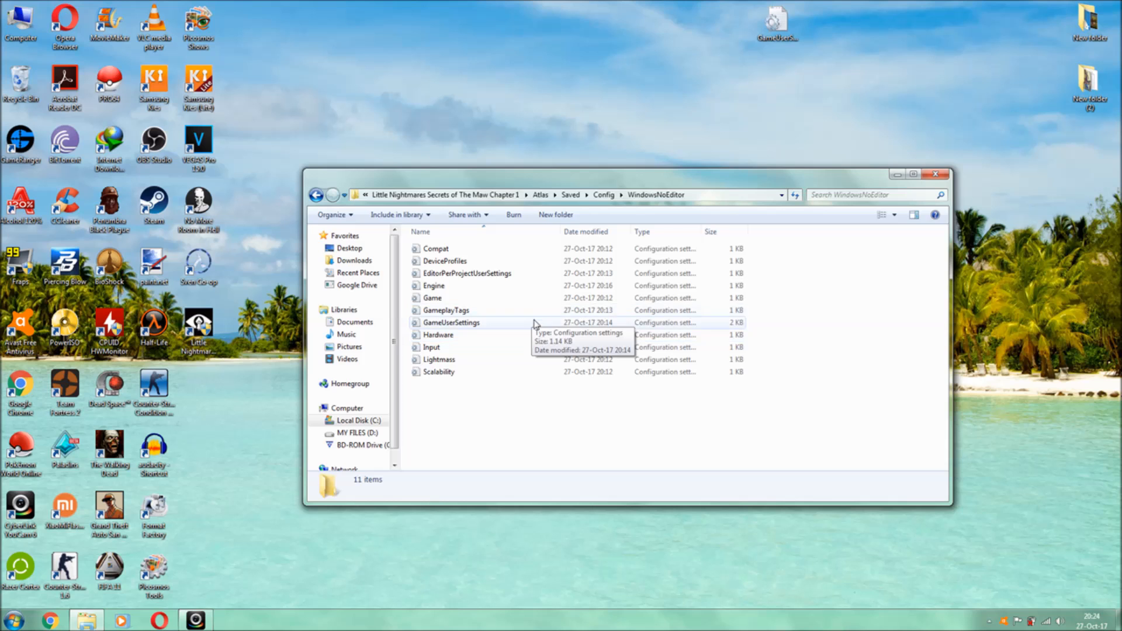
Select all files, widen the Type column, then select GameUserSettings
key(ctrl+a)
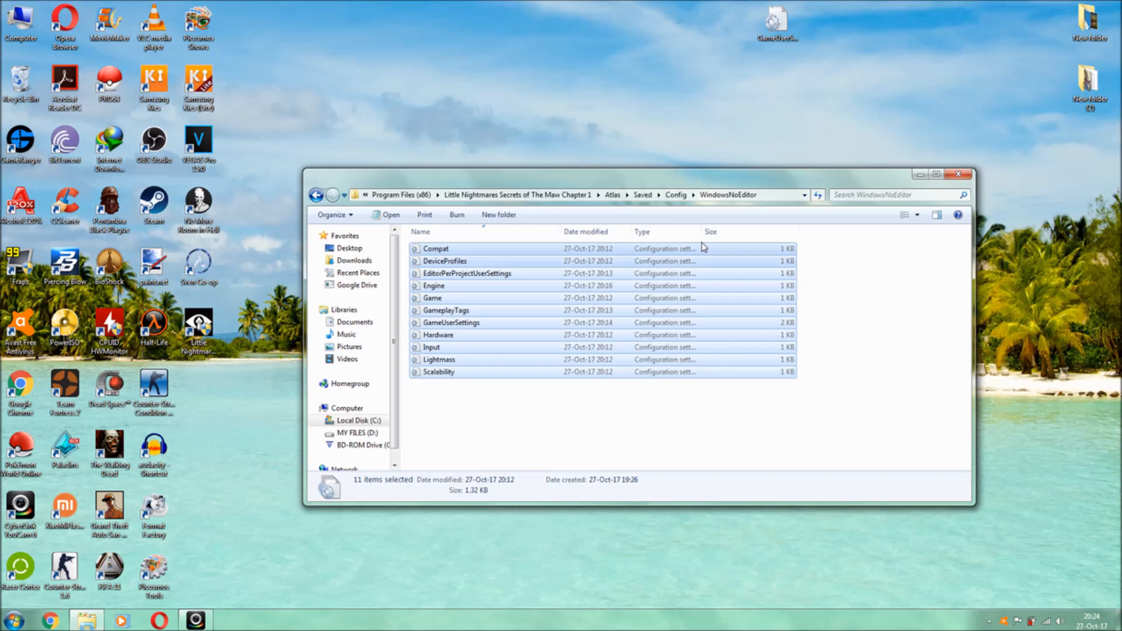
drag(703, 231, 728, 241)
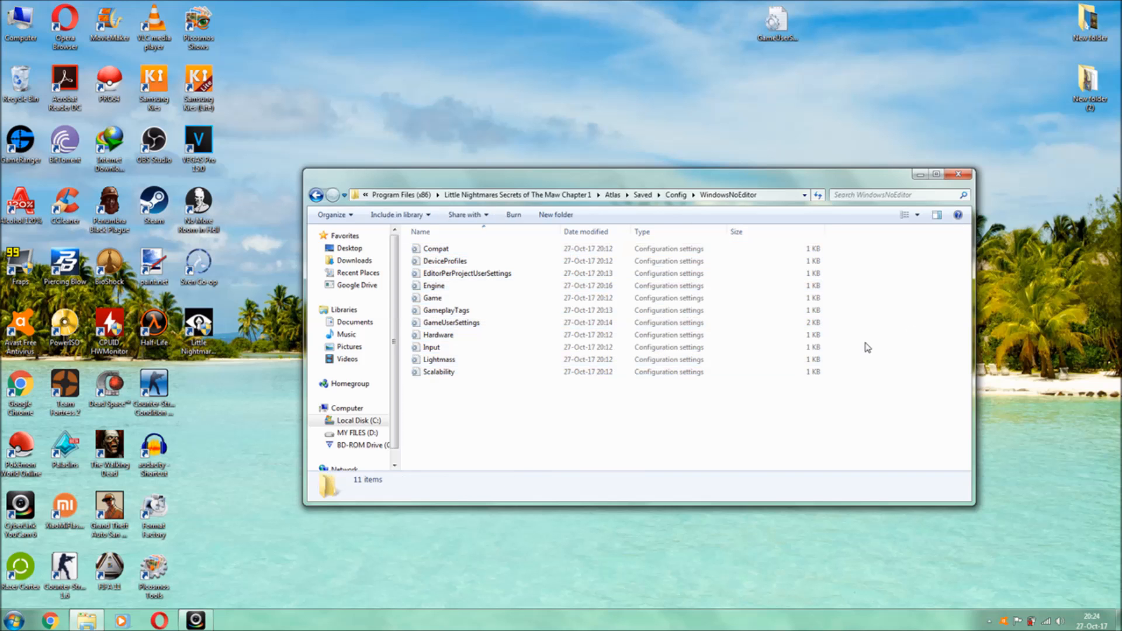
mouse_move(548, 323)
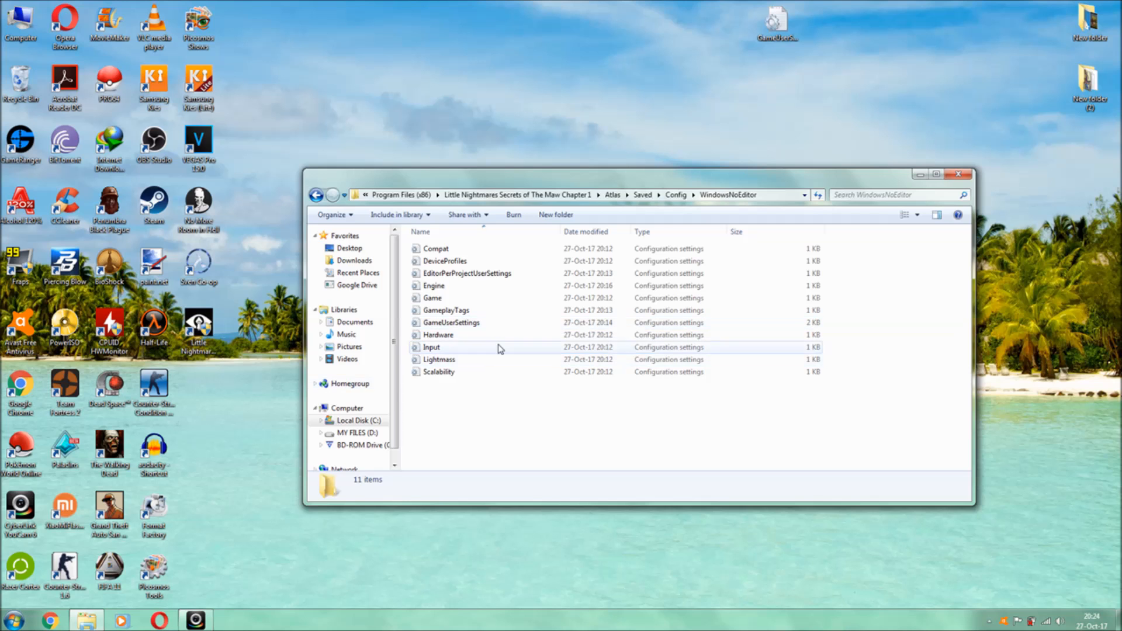
mouse_move(452, 322)
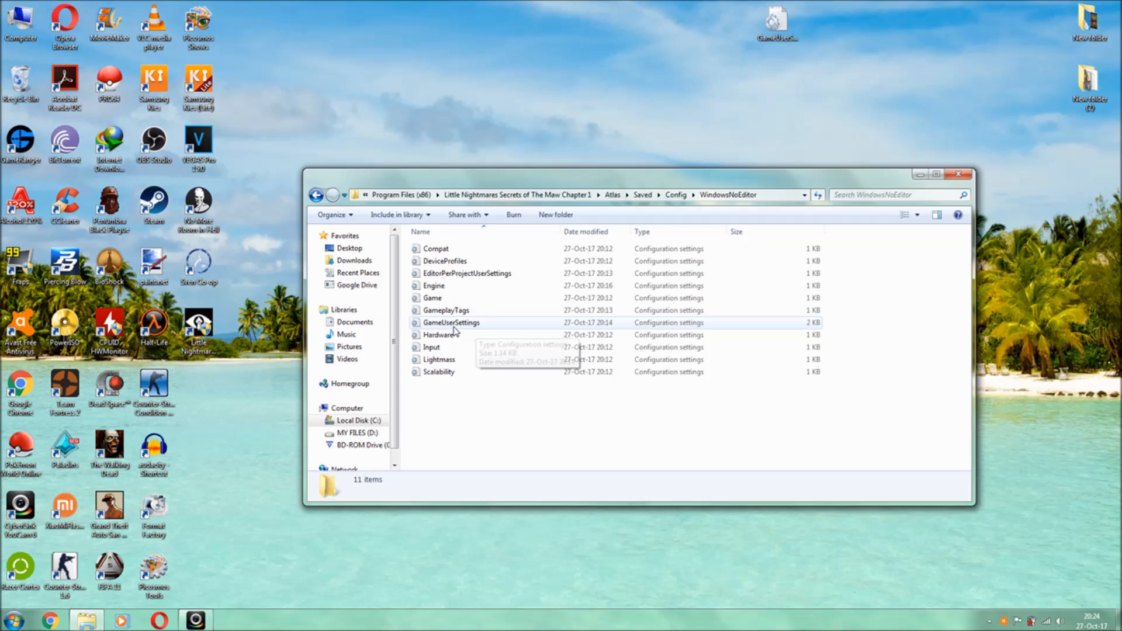
click(451, 323)
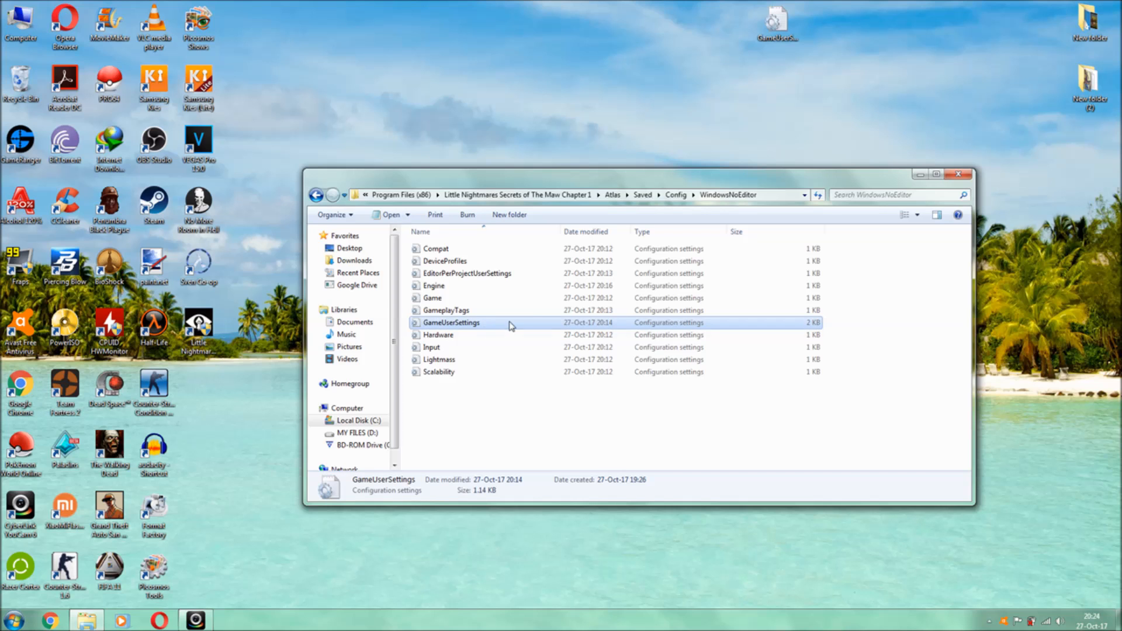
mouse_move(475, 332)
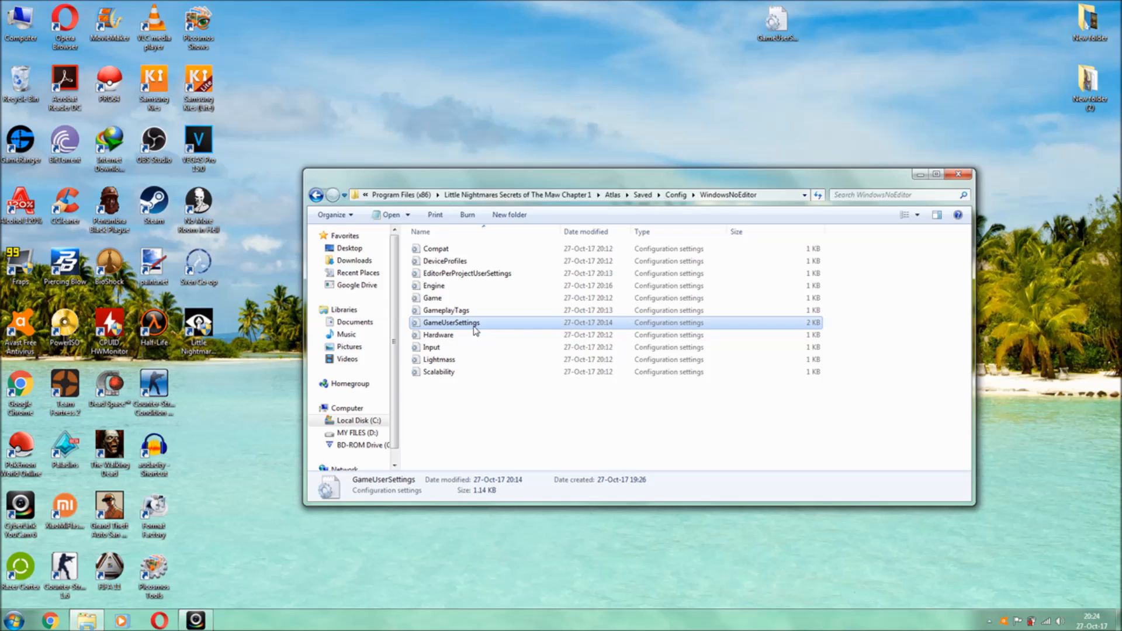
double_click(452, 322)
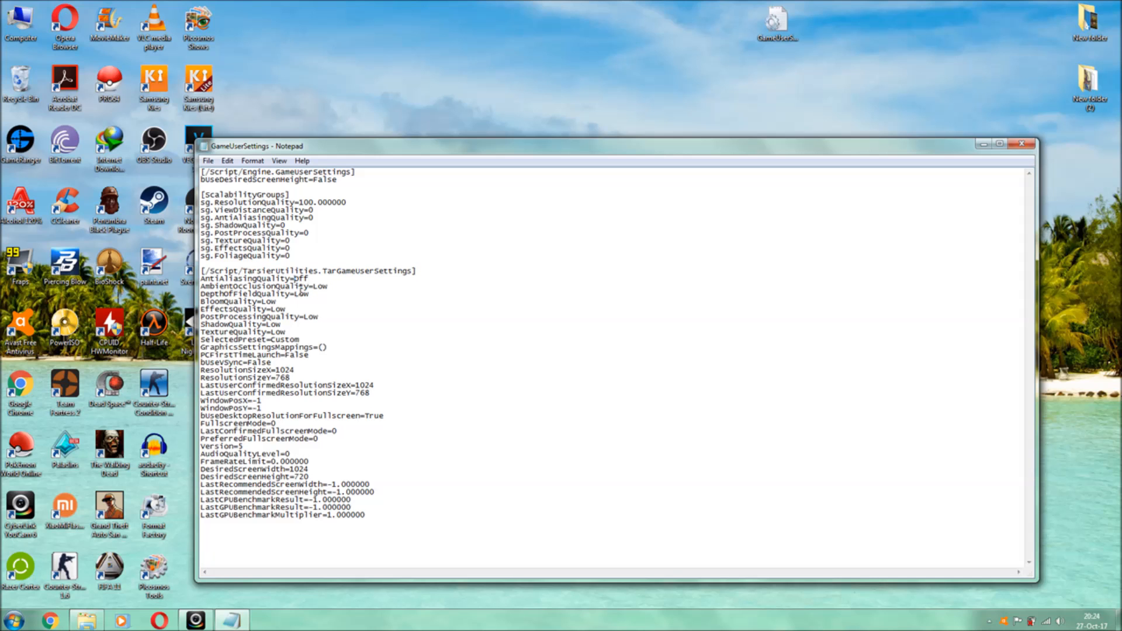
drag(274, 278, 370, 415)
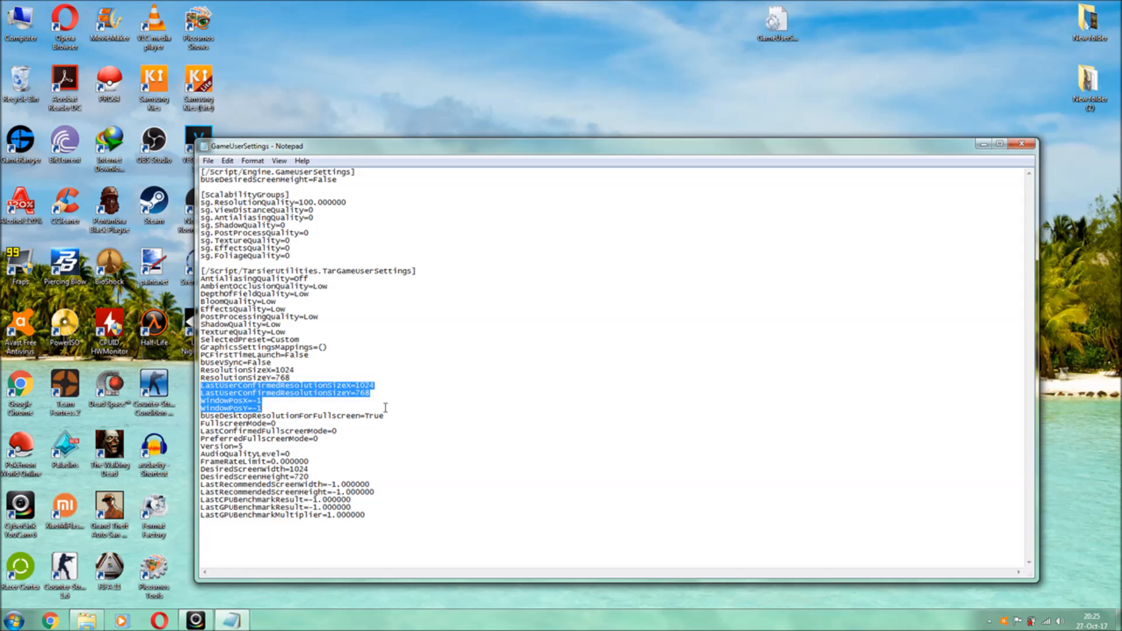
click(401, 375)
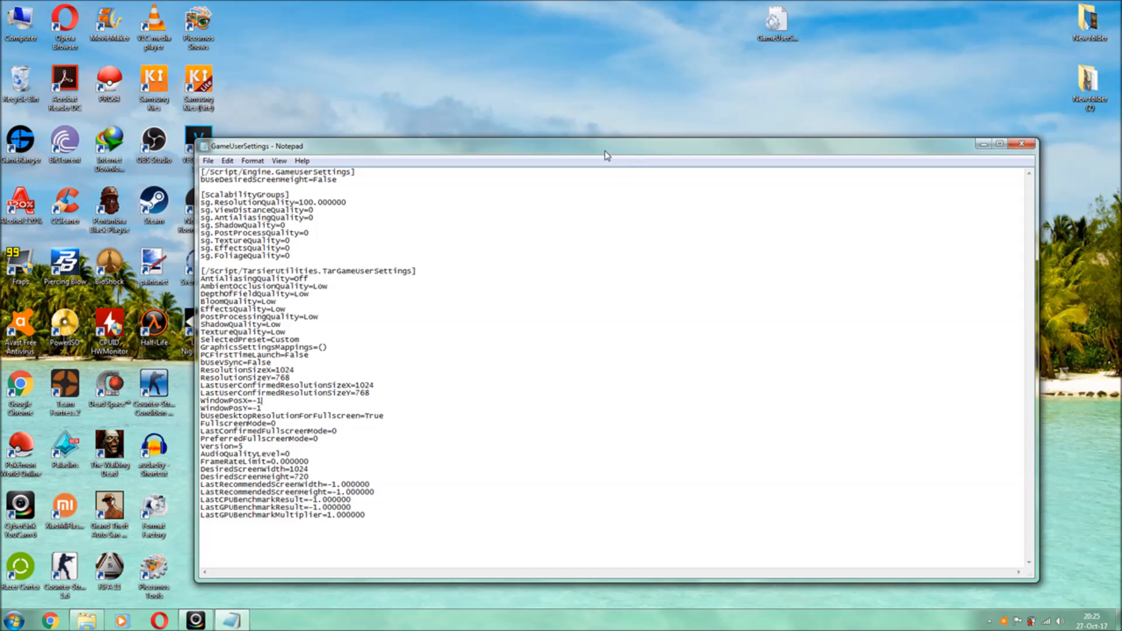
drag(606, 146, 603, 111)
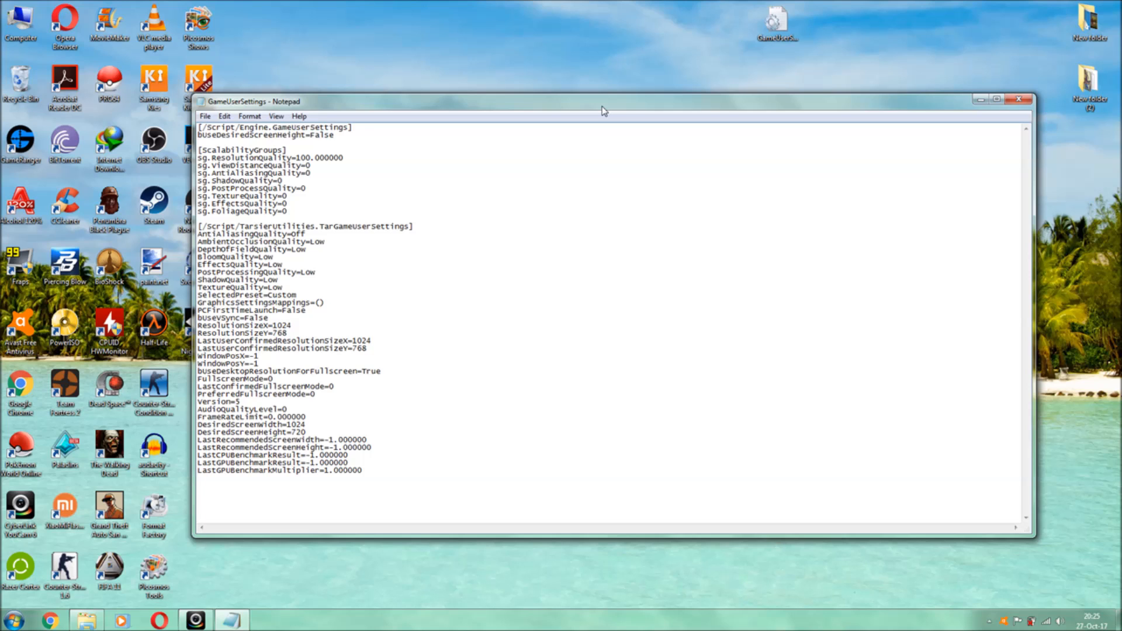
drag(603, 101, 662, 181)
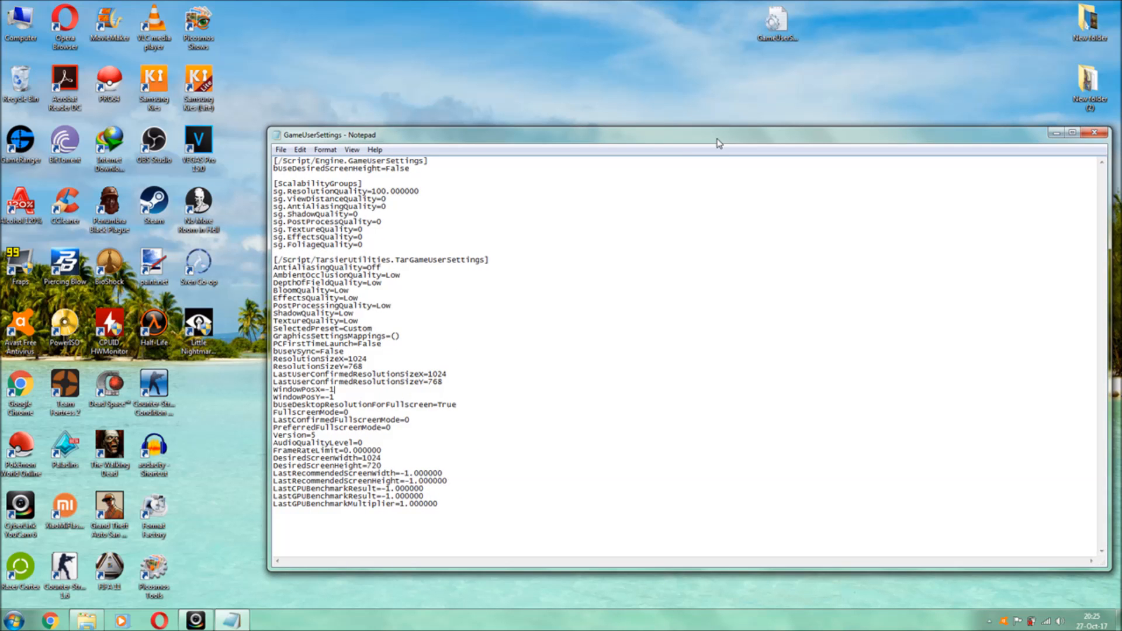
mouse_move(674, 124)
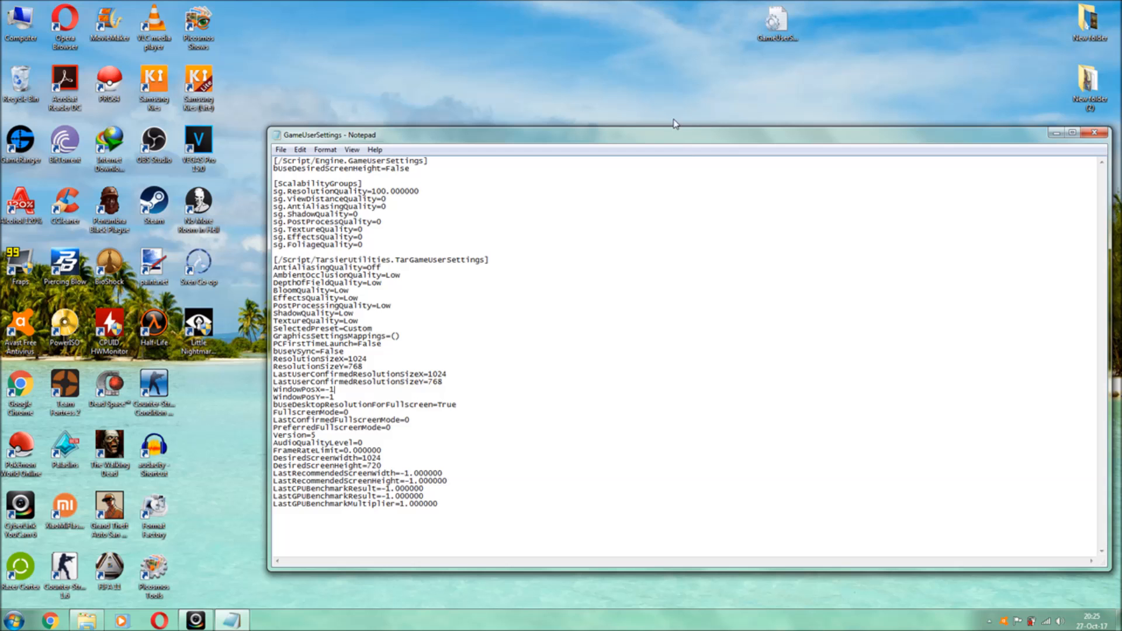
drag(673, 135, 712, 150)
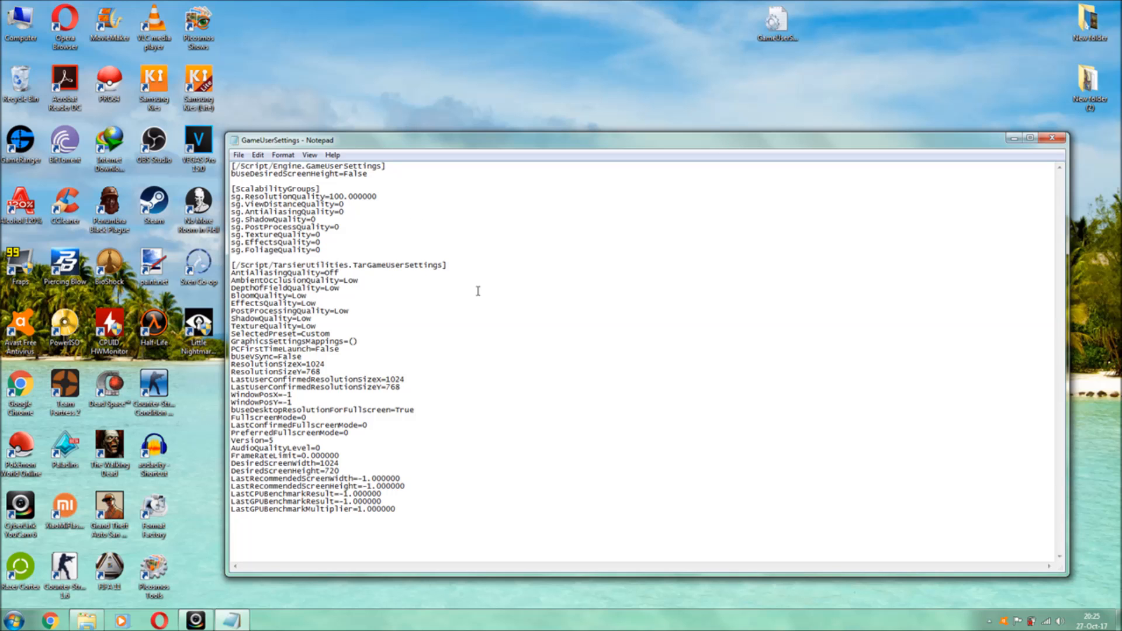
mouse_move(274, 303)
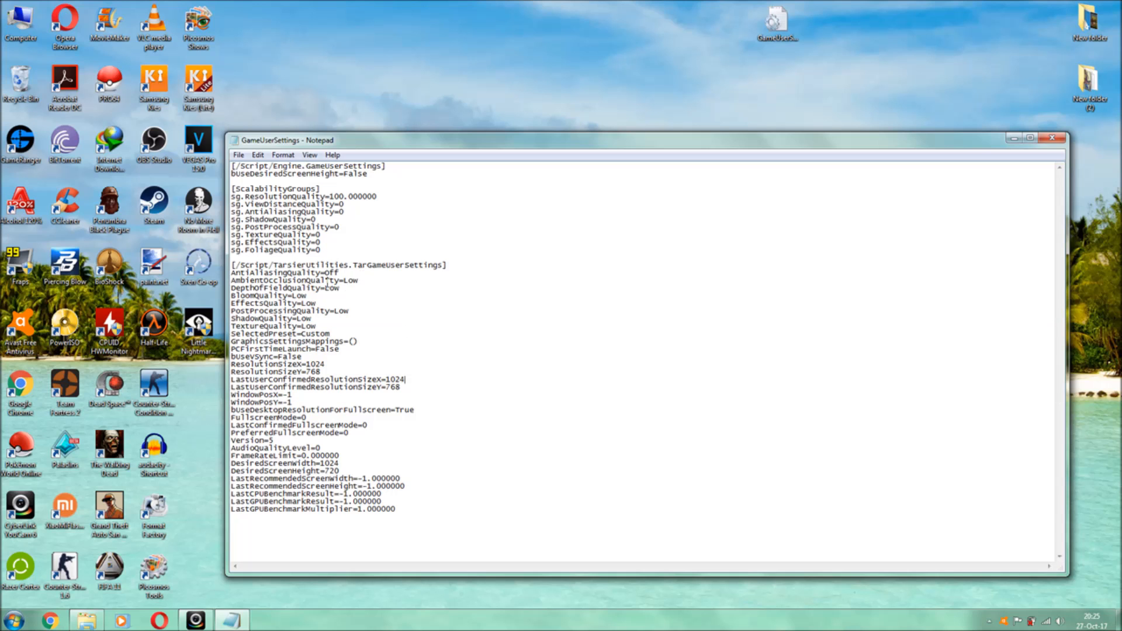
double_click(345, 281)
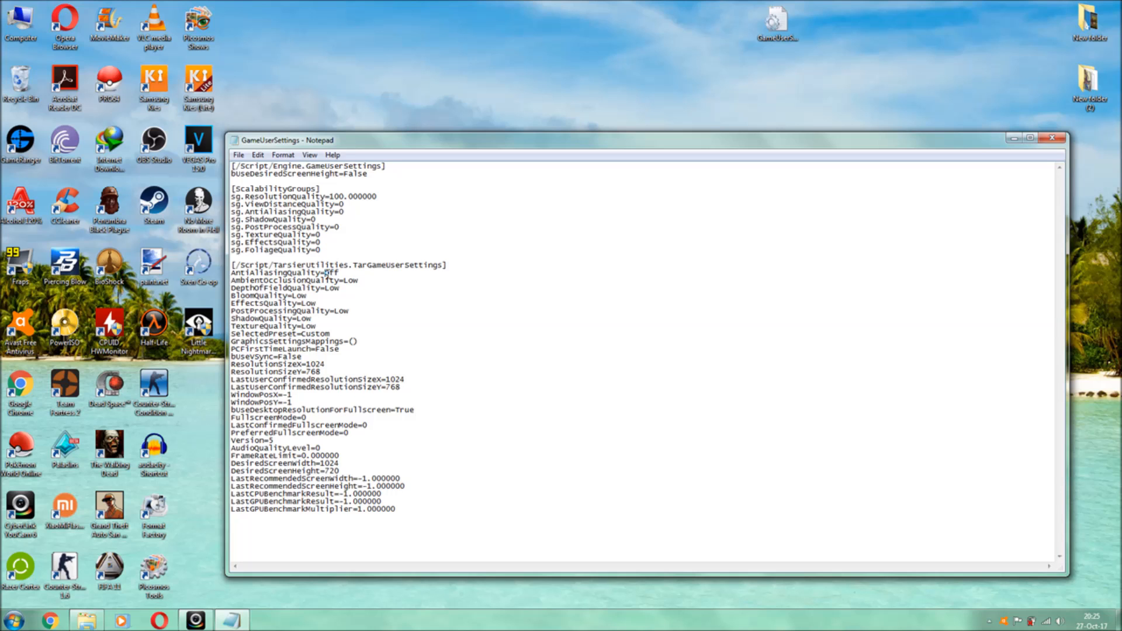
double_click(332, 273)
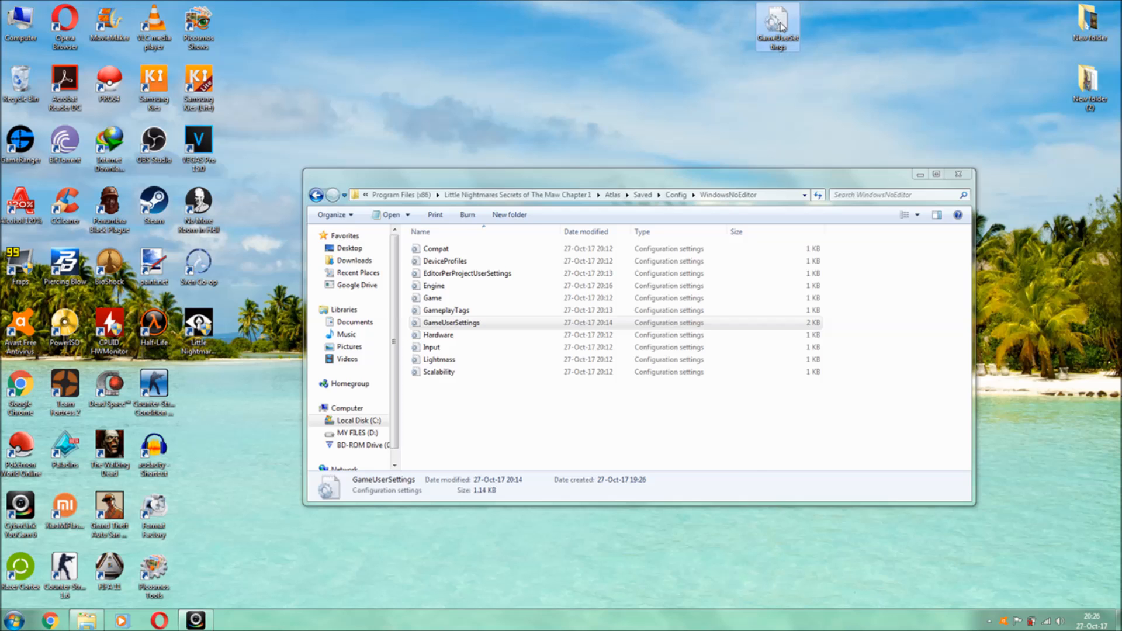
double_click(452, 323)
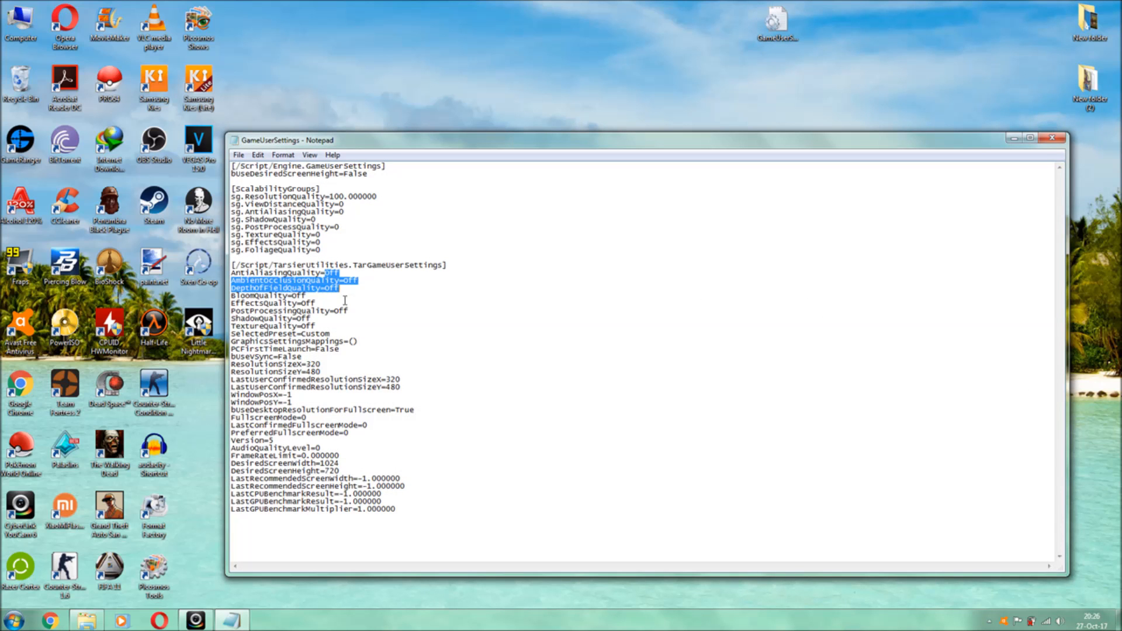
click(321, 364)
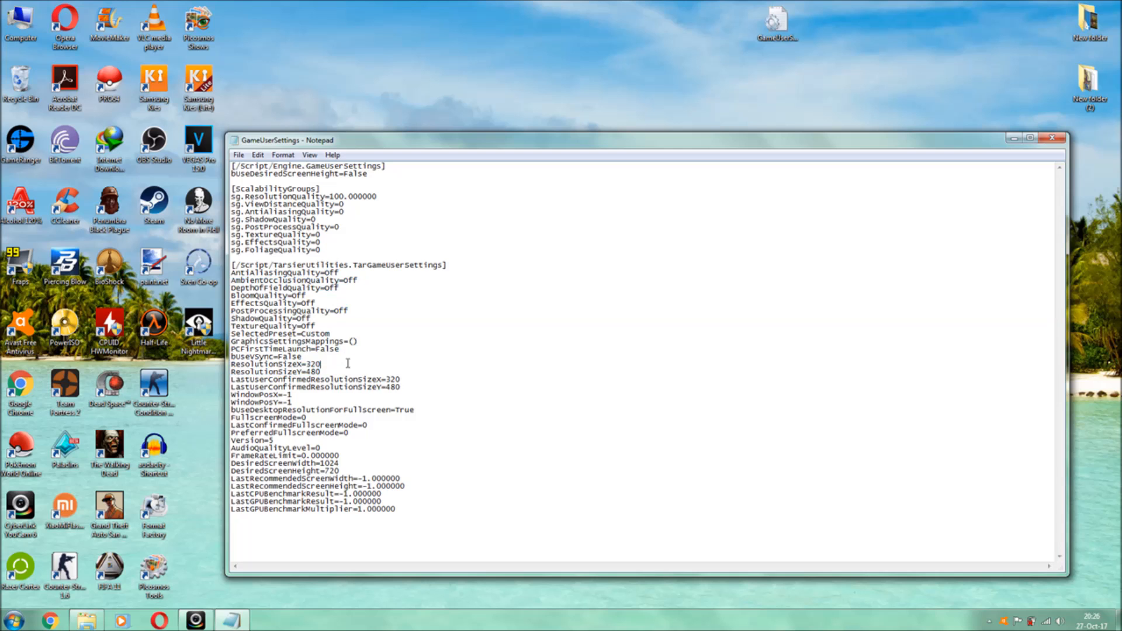
double_click(313, 364)
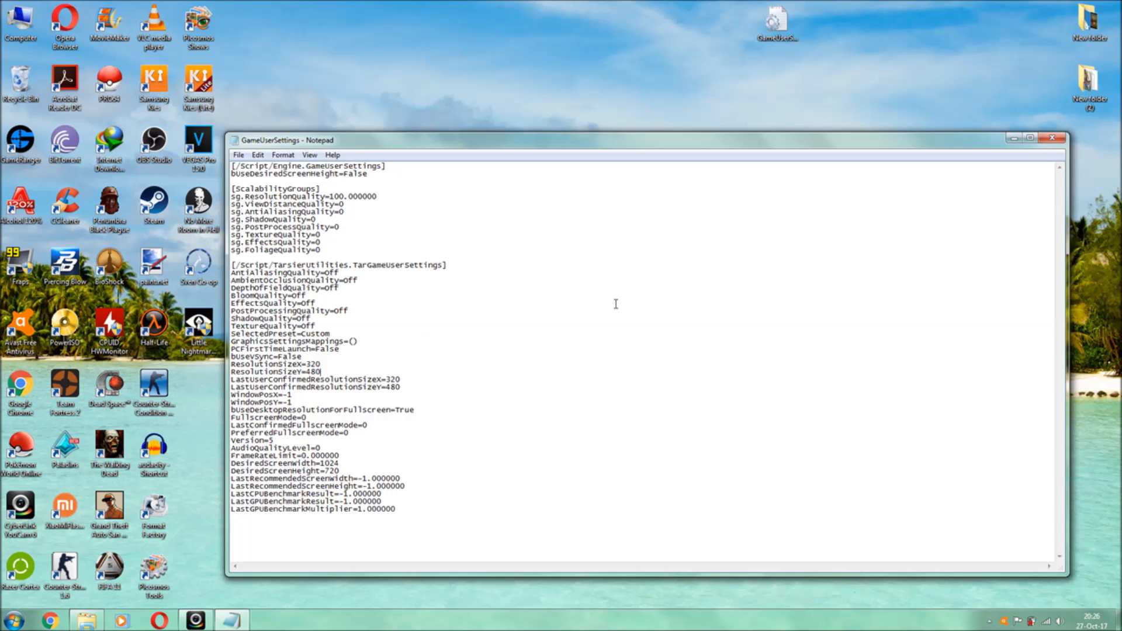
mouse_move(591, 233)
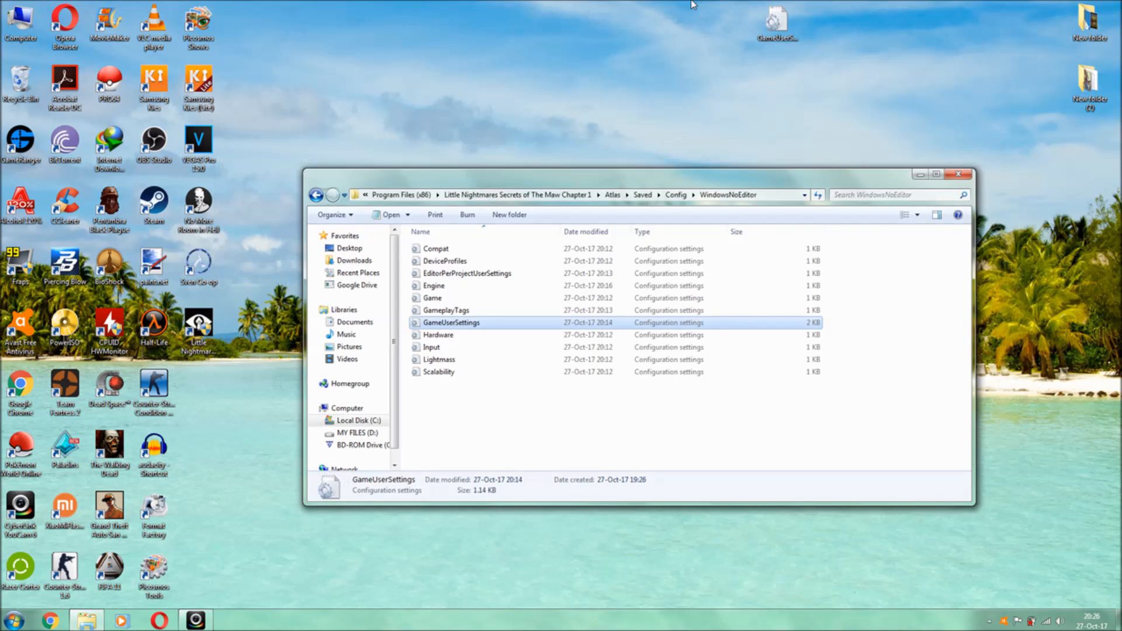
Delete the original GameUserSettings and drag in the edited desktop copy
click(777, 29)
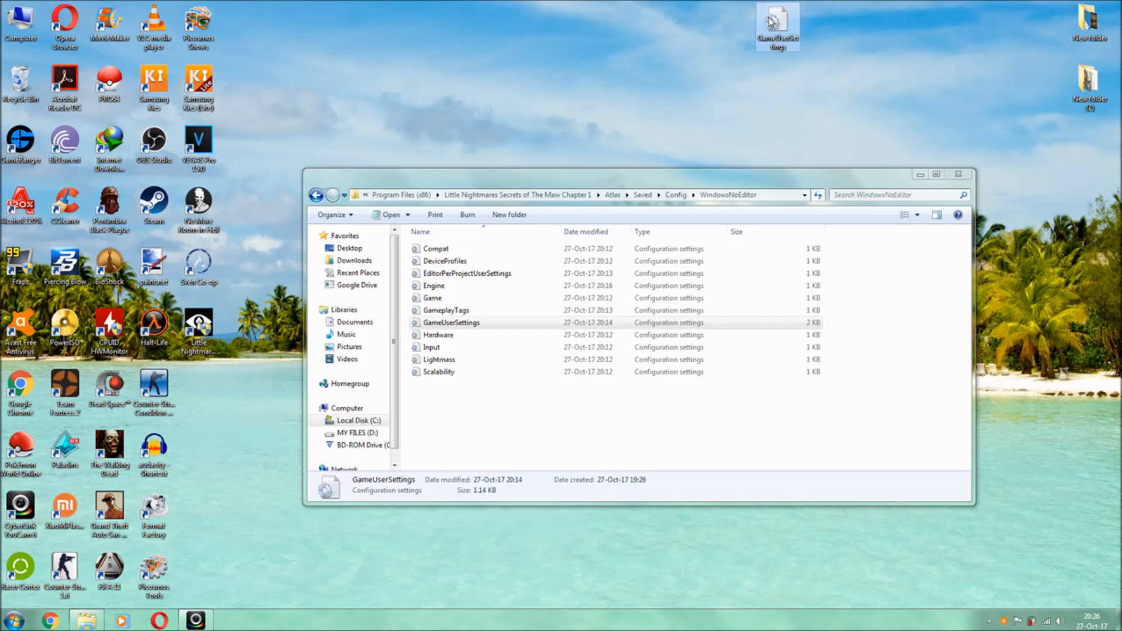
mouse_move(529, 315)
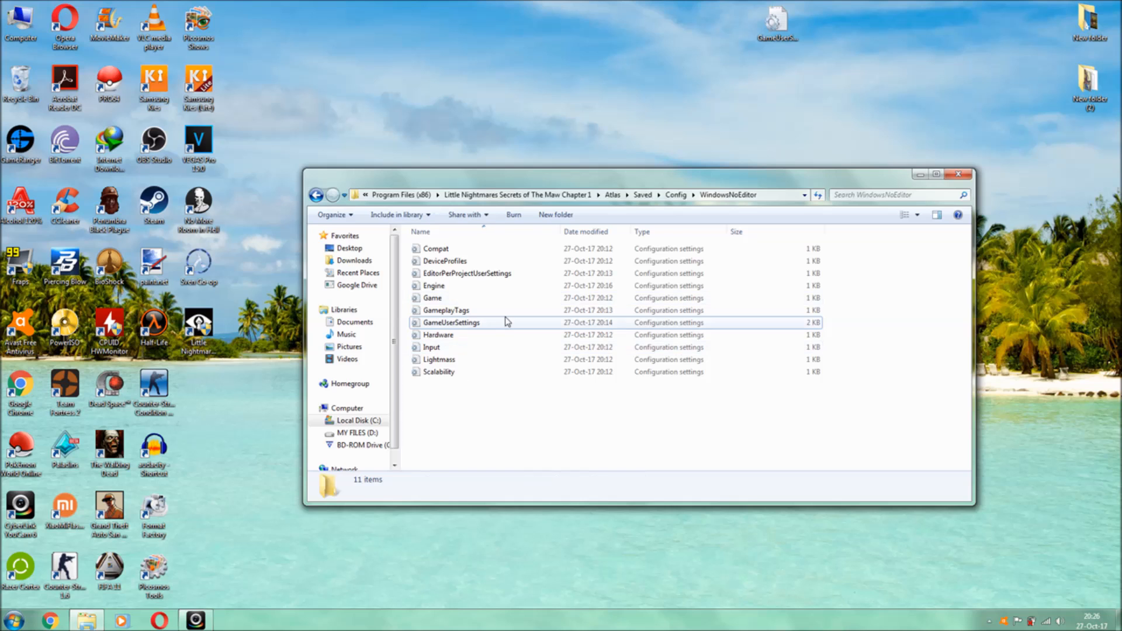
click(451, 322)
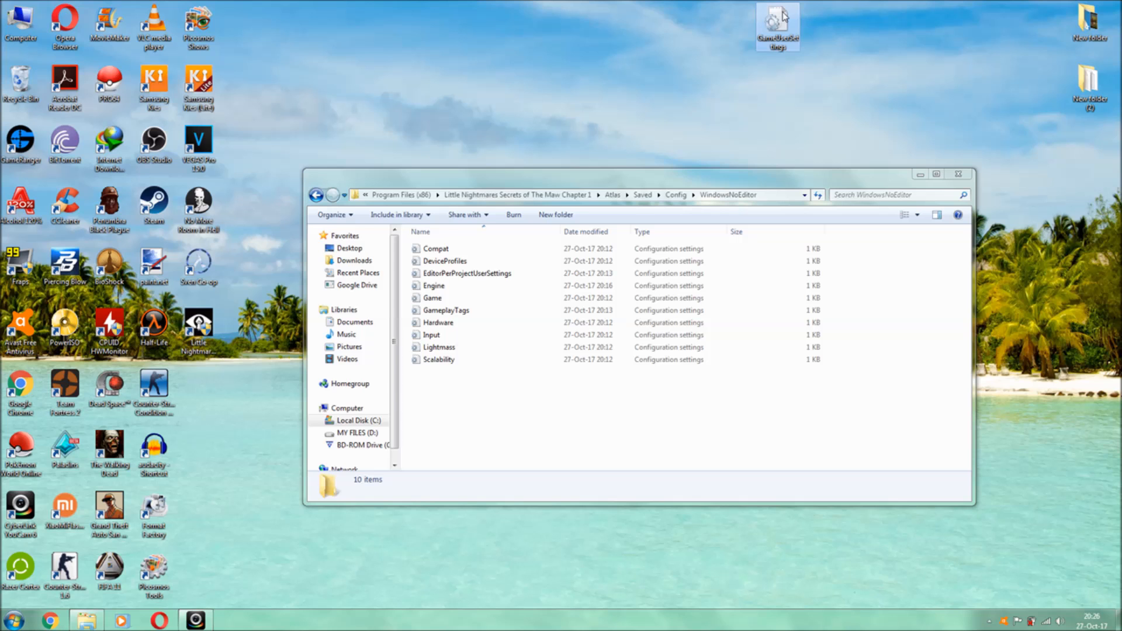
drag(778, 26, 888, 344)
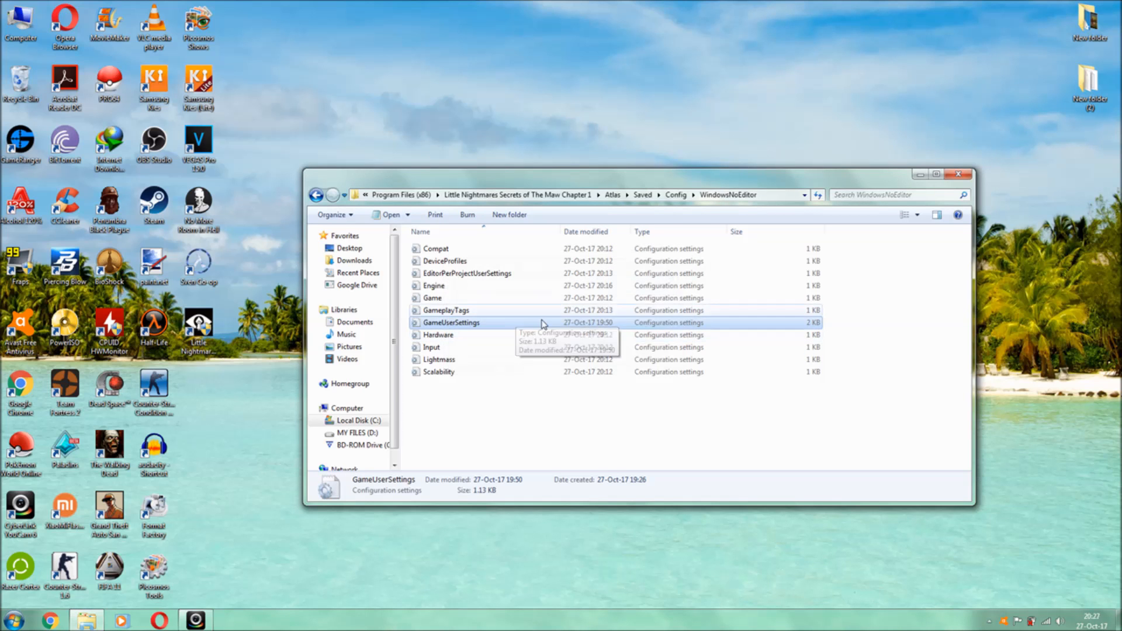
Open the replaced GameUserSettings to verify it, then close the Explorer window
double_click(452, 323)
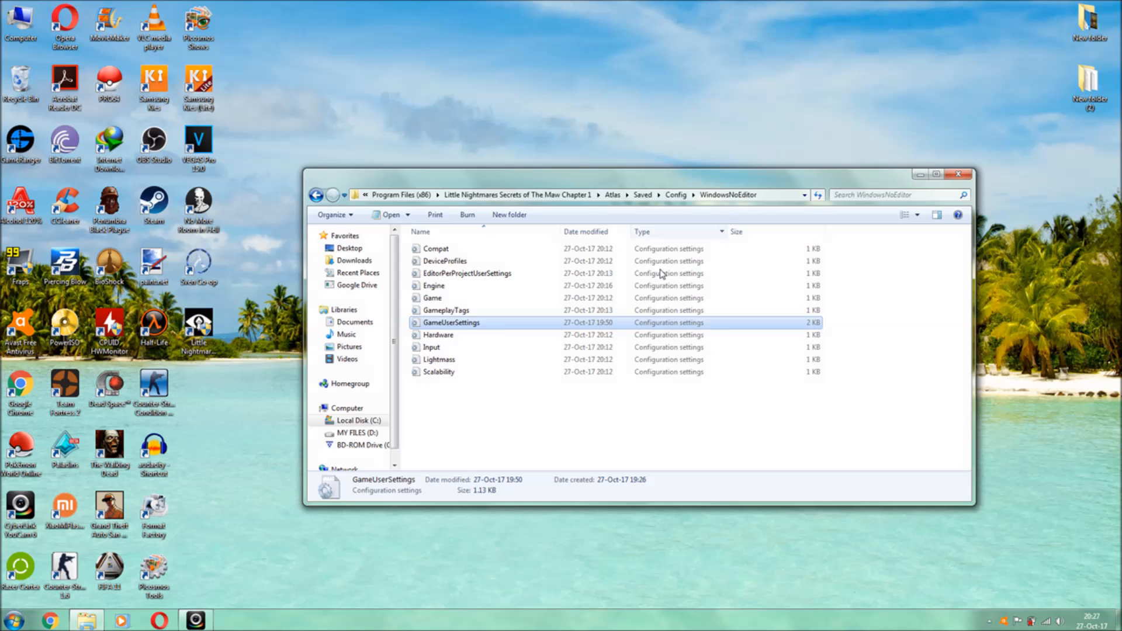
mouse_move(521, 335)
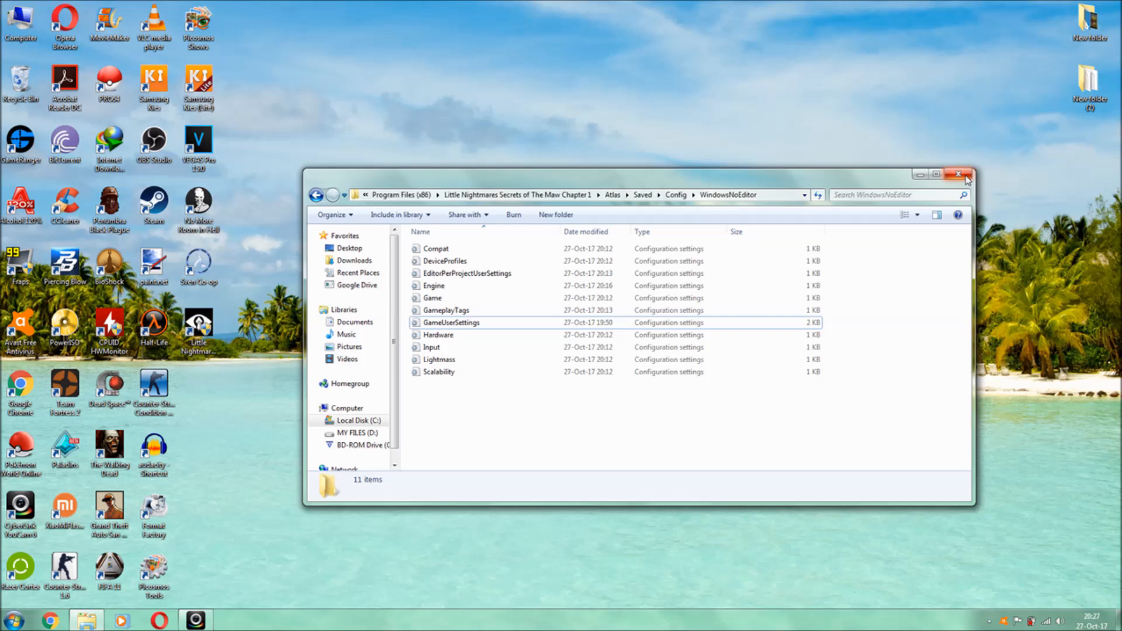
click(962, 174)
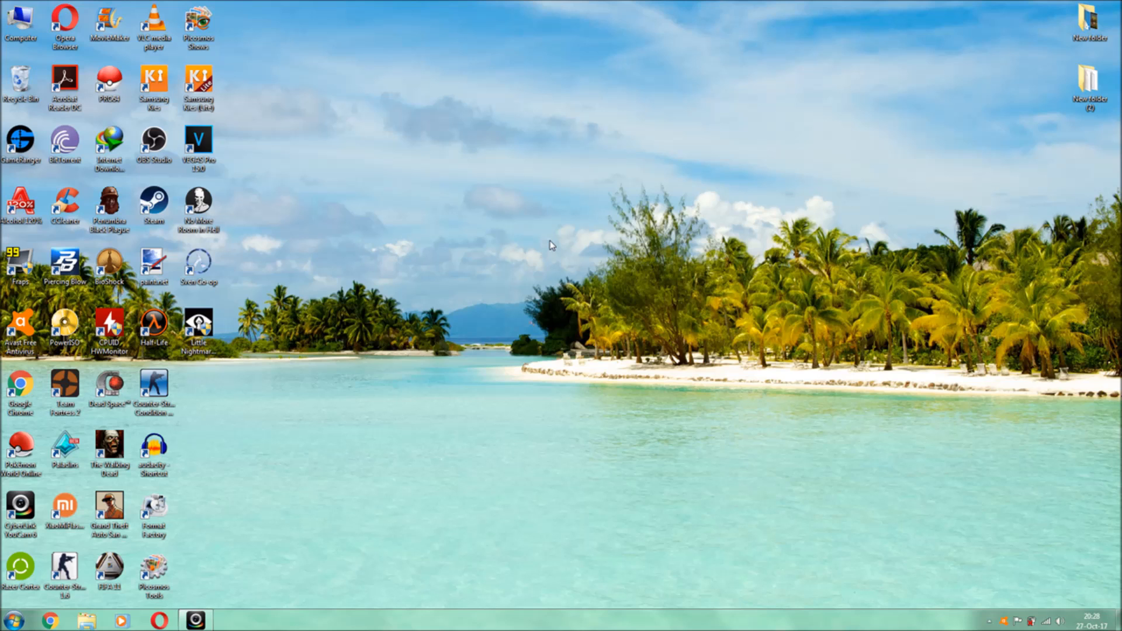
right_click(551, 245)
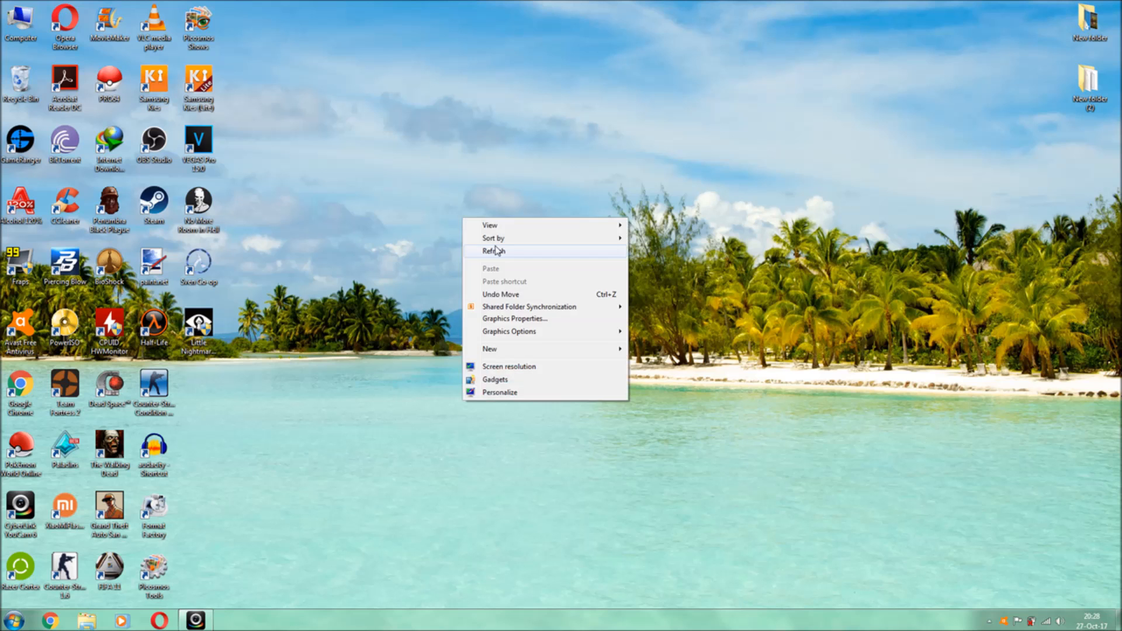
click(494, 251)
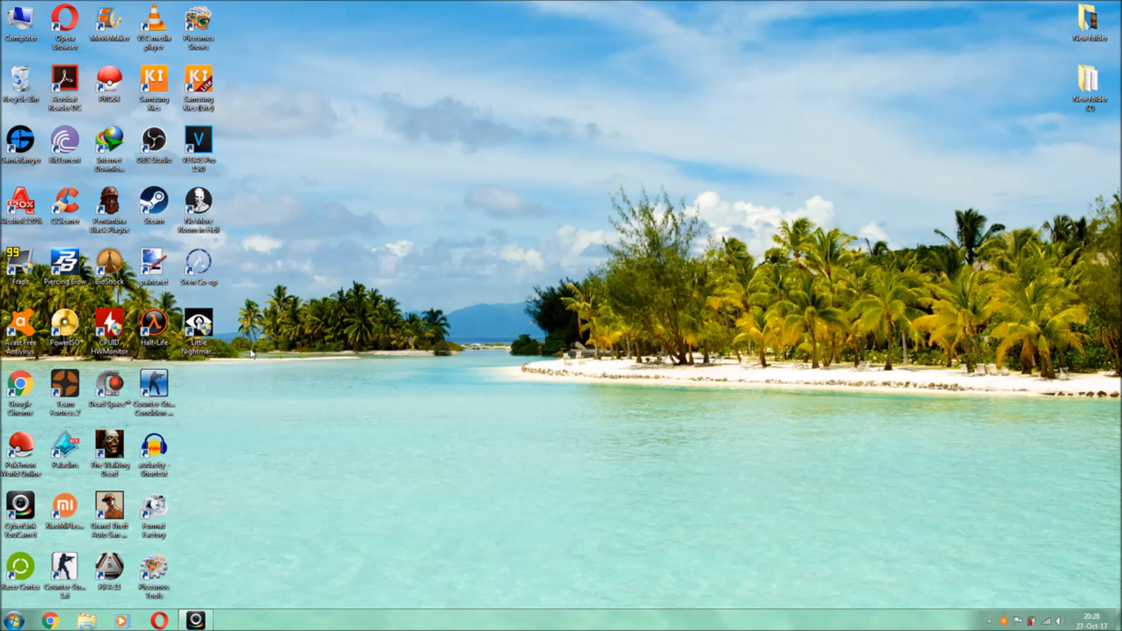
right_click(251, 352)
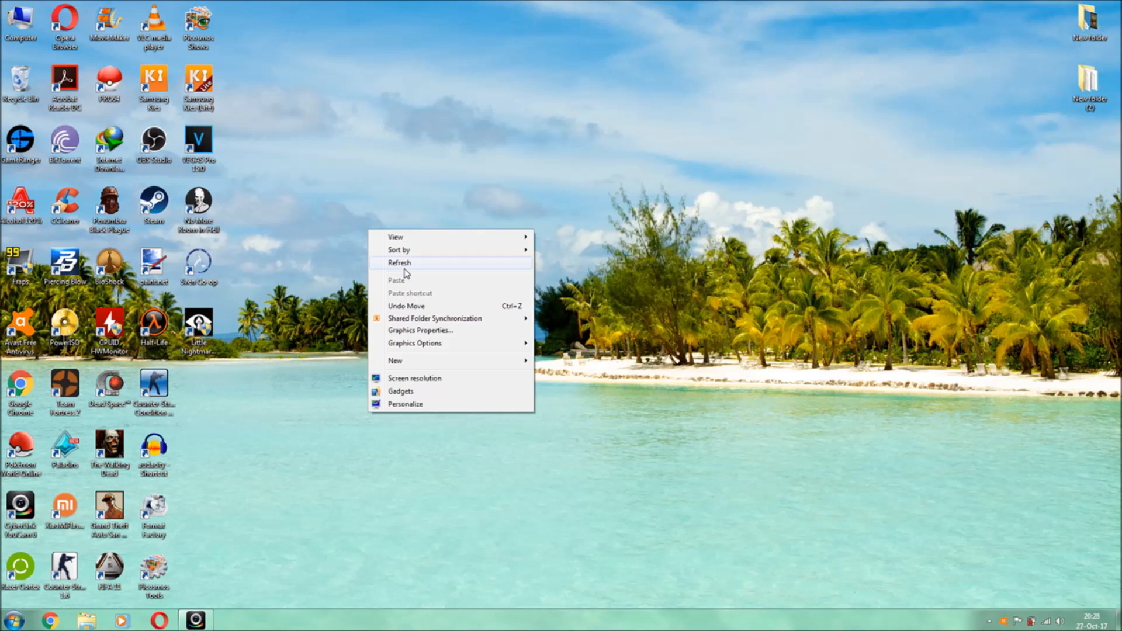
click(400, 263)
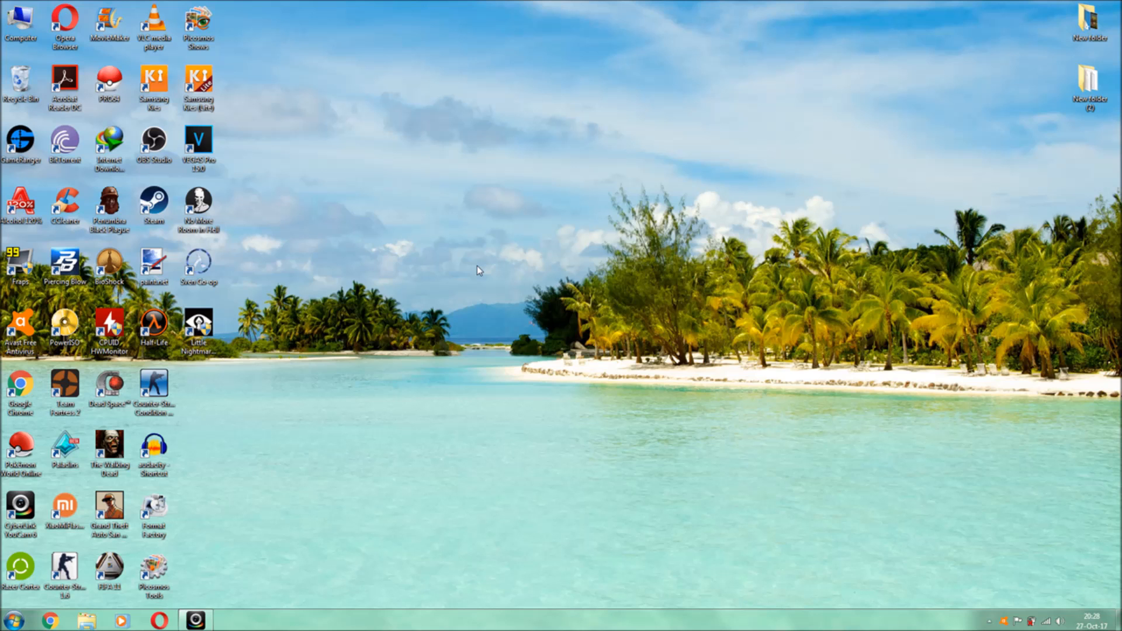
right_click(486, 271)
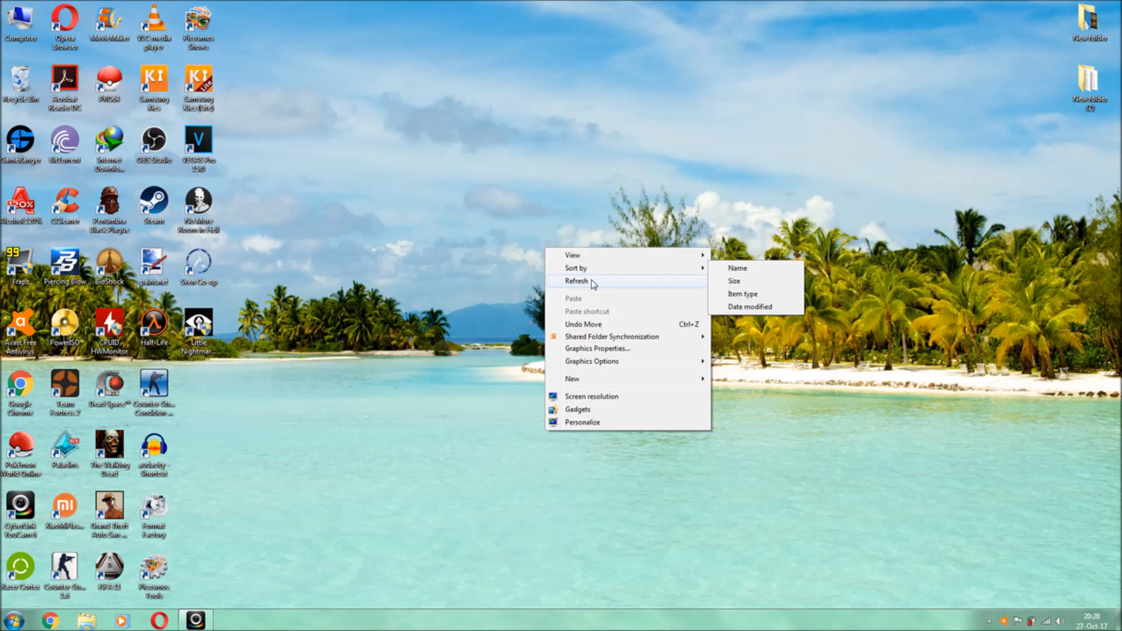
click(576, 281)
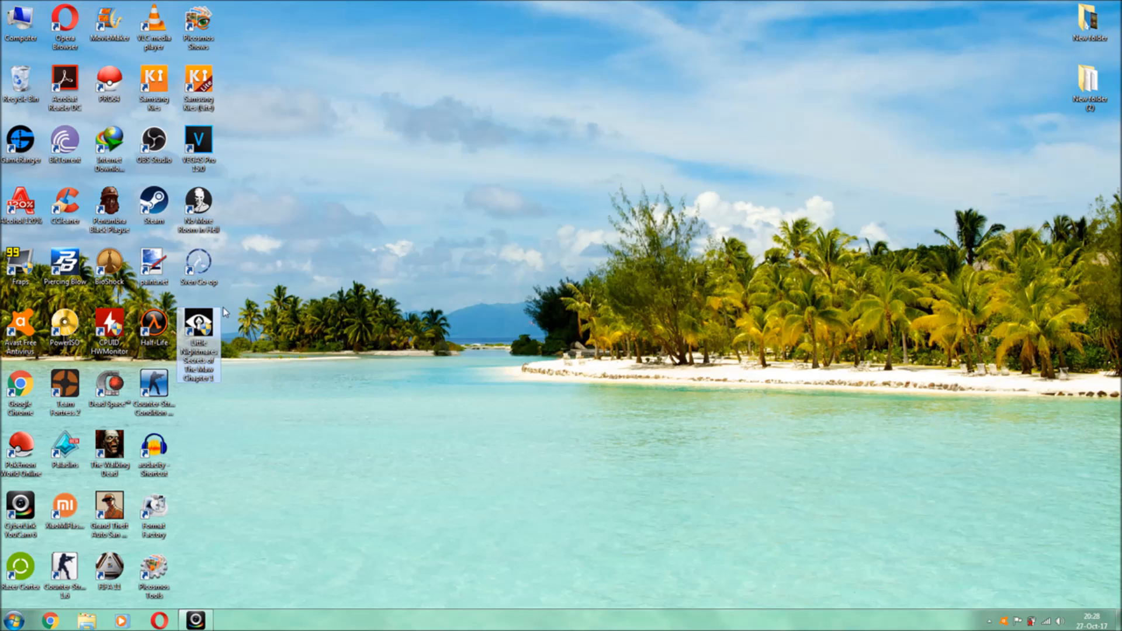
right_click(385, 278)
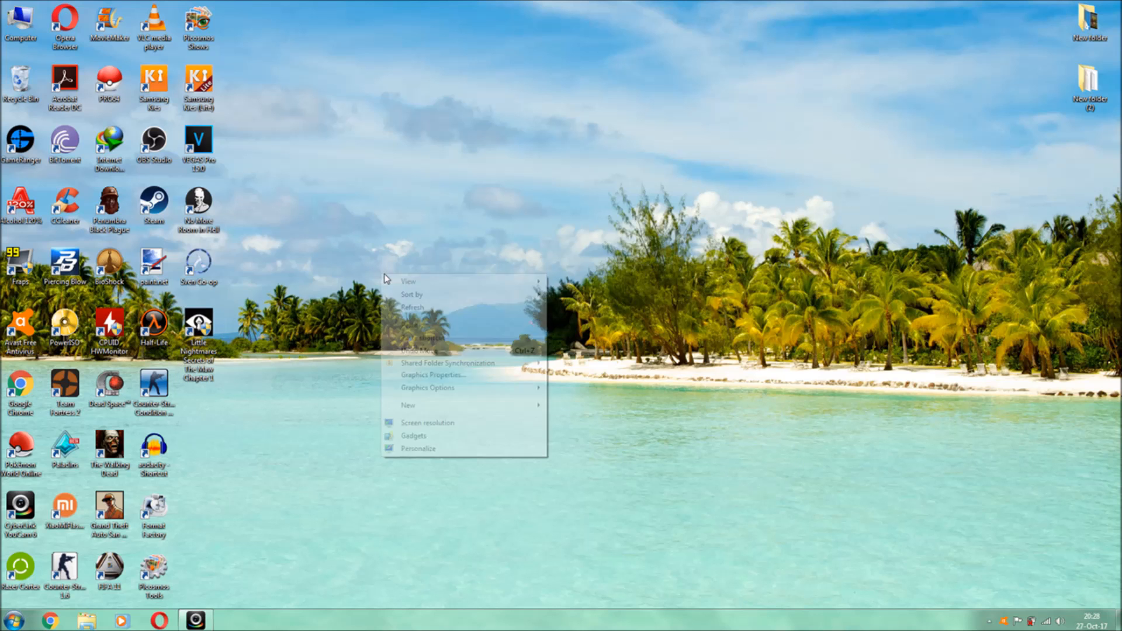
click(436, 307)
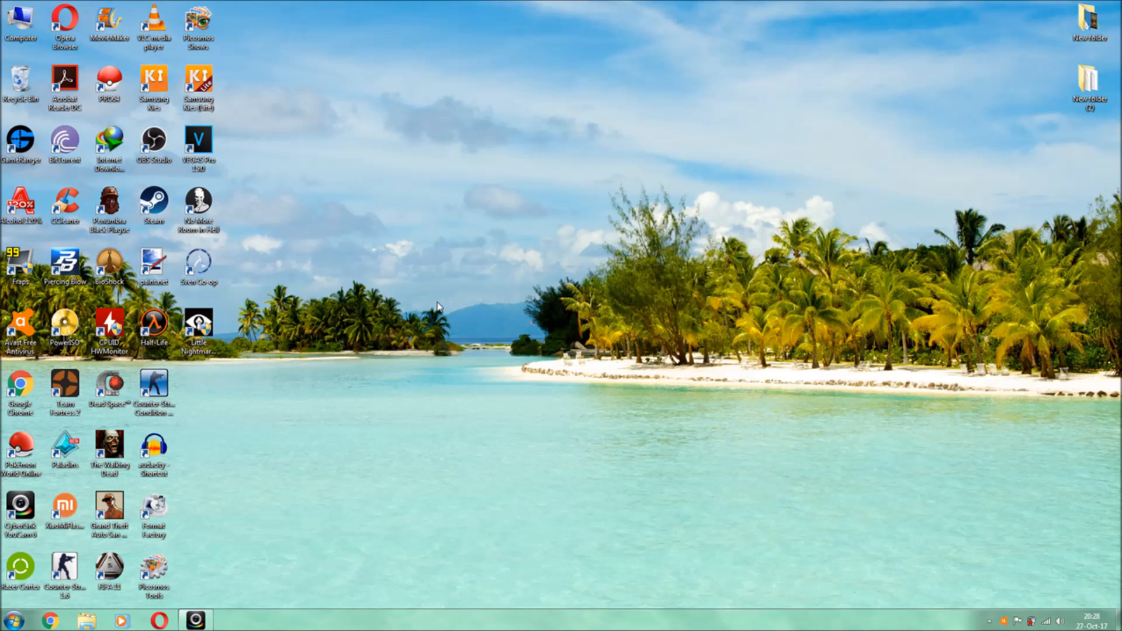